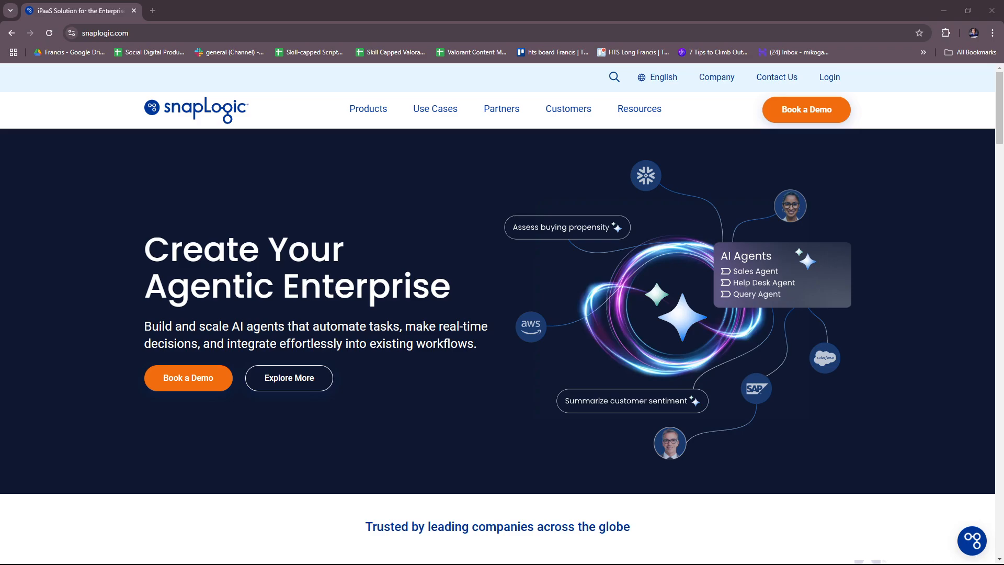
mouse_move(774, 68)
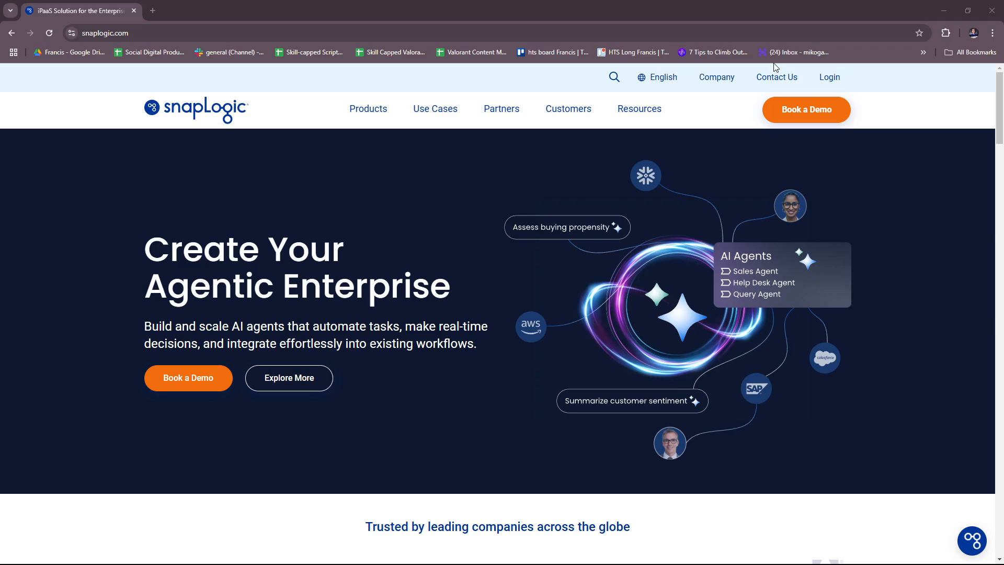
mouse_move(943, 13)
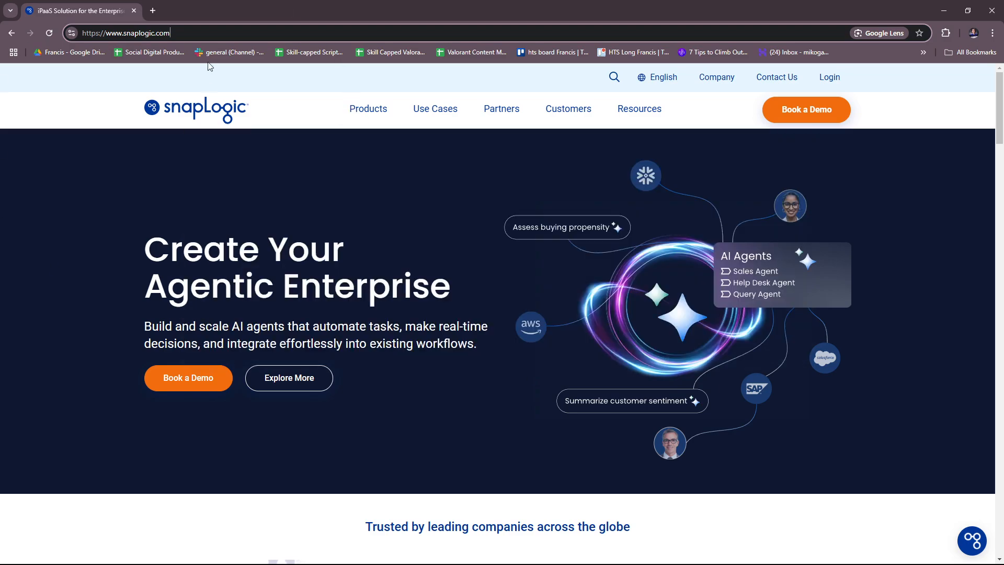
mouse_move(658, 276)
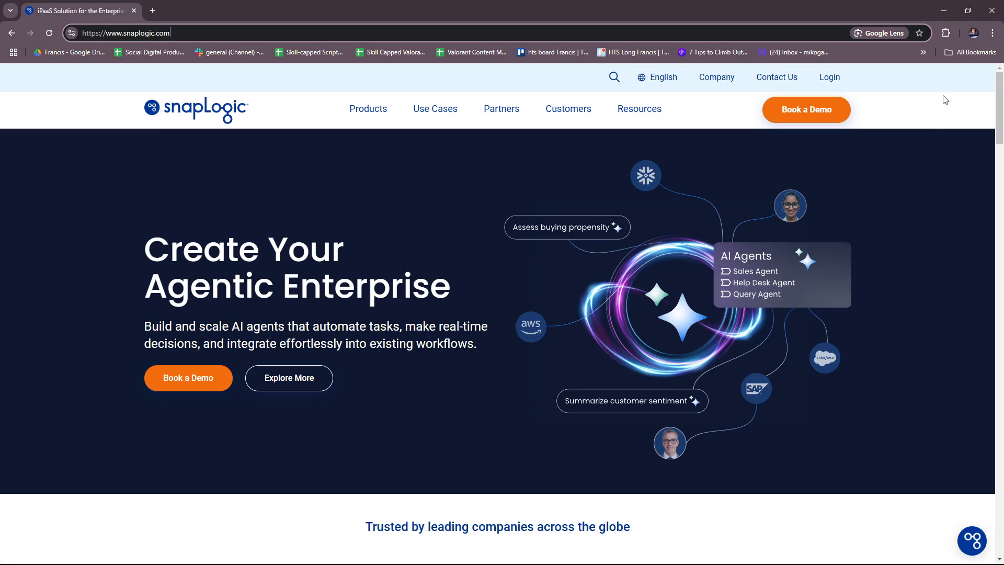
mouse_move(870, 172)
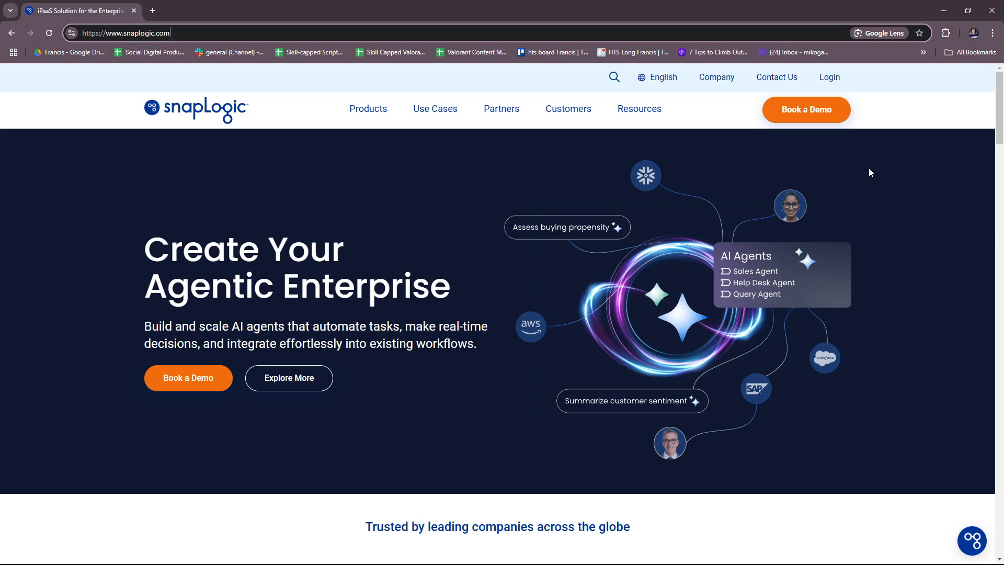
mouse_move(811, 122)
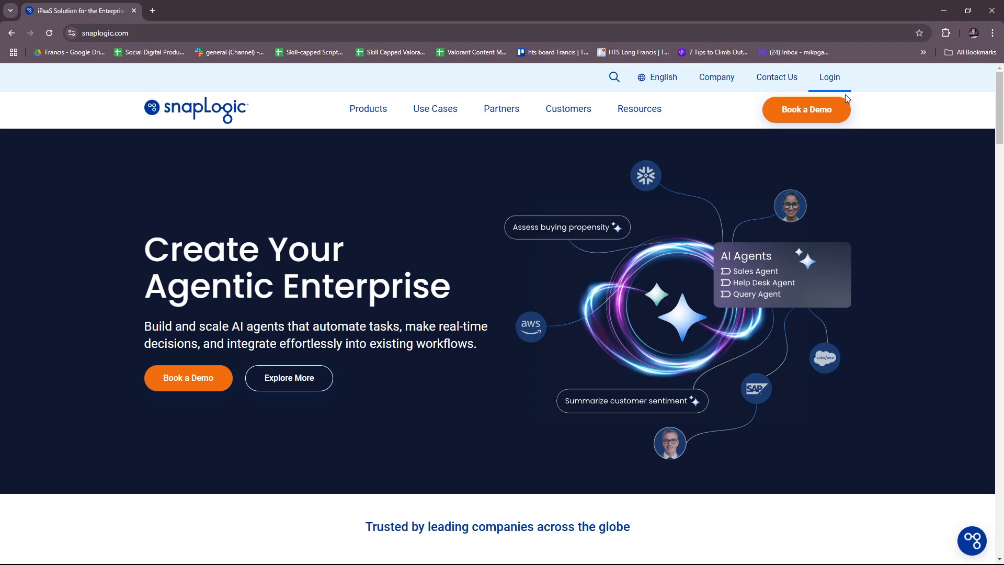
Visit the SnapLogic login page and then the free trial sign-up page.
click(828, 77)
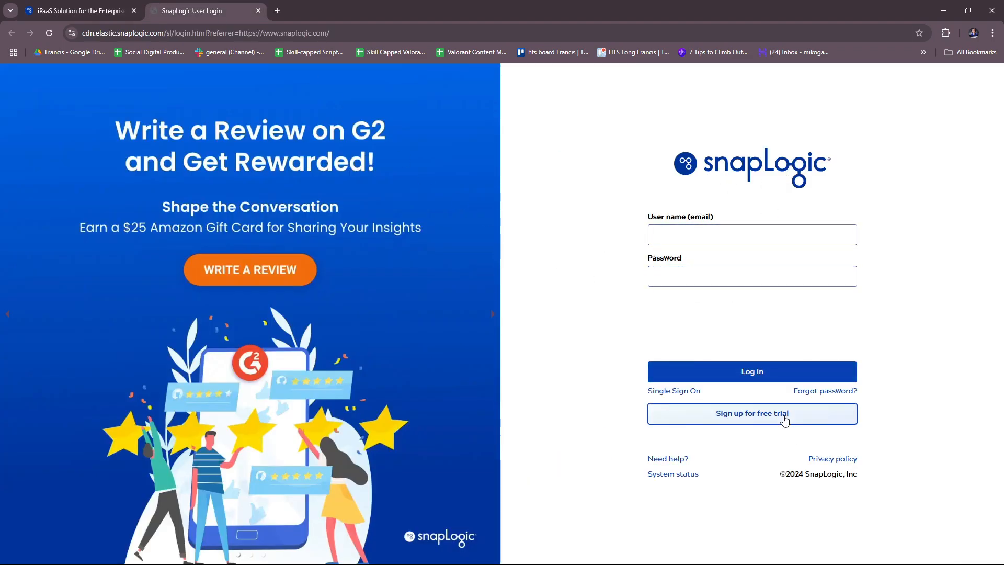
click(750, 413)
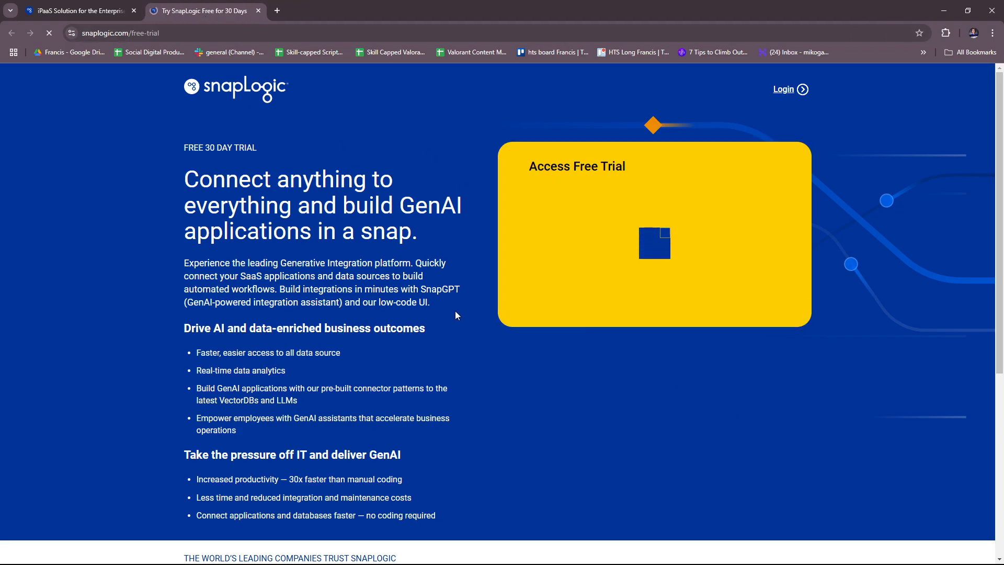
scroll(down, 3)
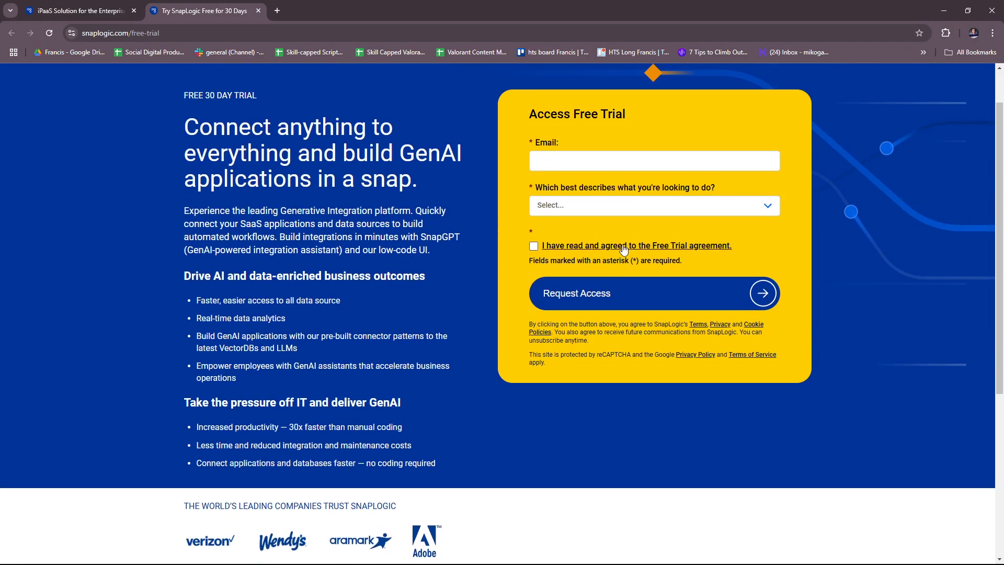
mouse_move(714, 221)
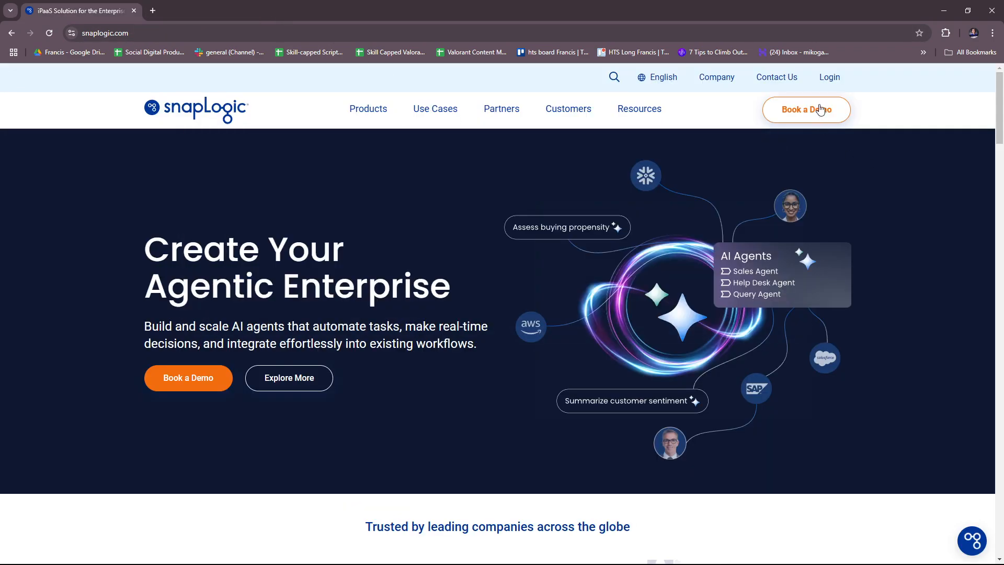
Visit the demo request page, return home, schedule a demo from chat, and scroll to Automated workflow solutions.
click(805, 110)
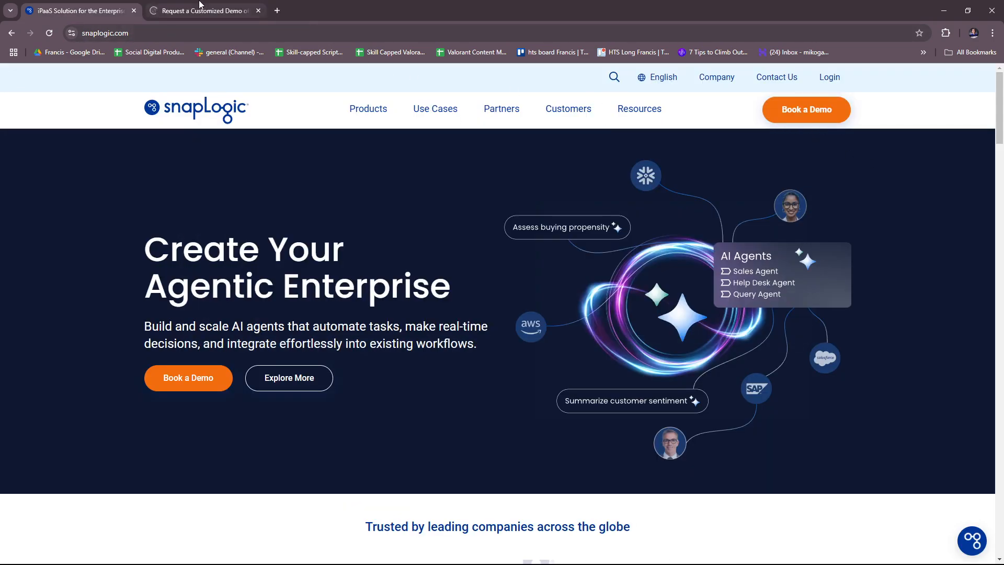
click(200, 11)
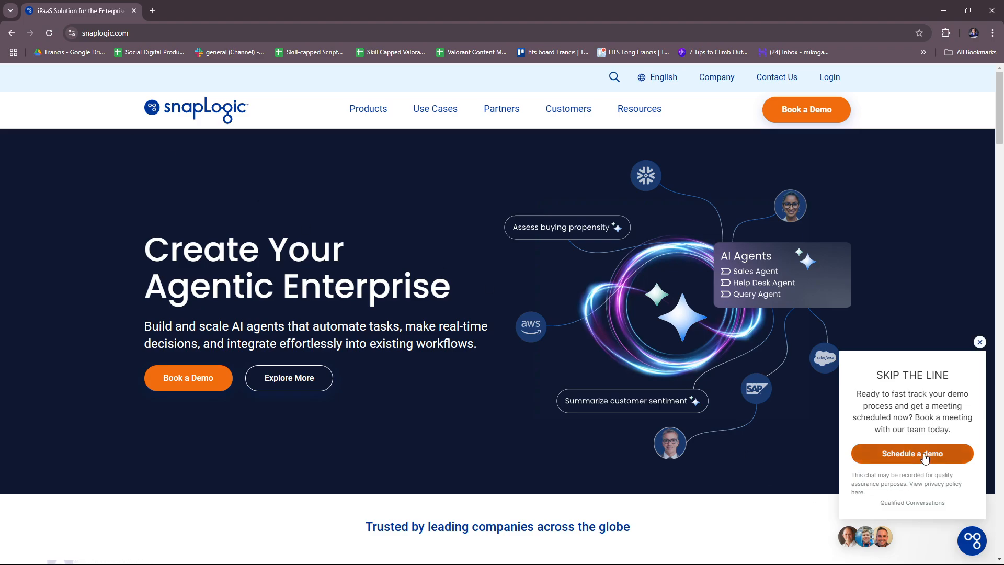
click(979, 342)
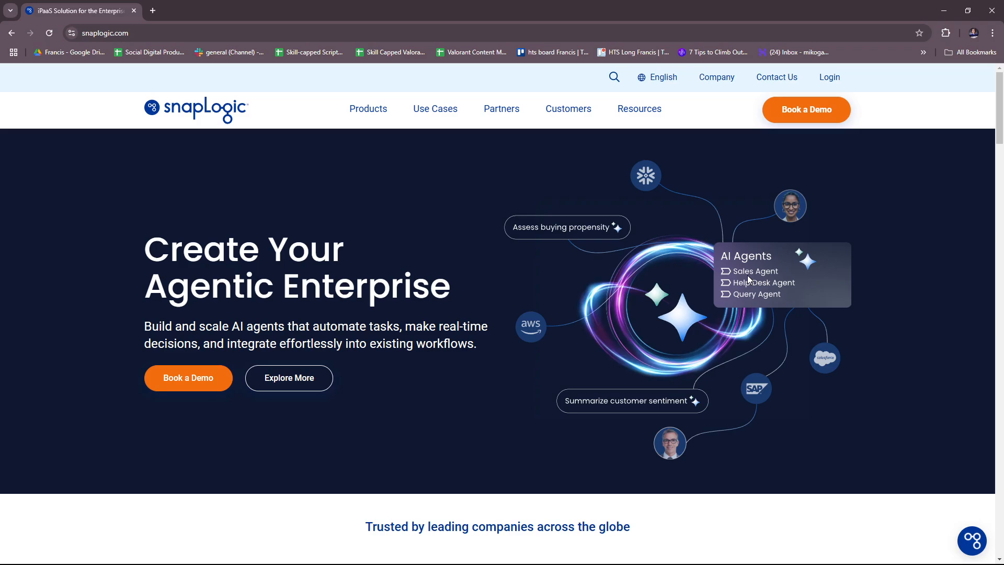
mouse_move(742, 275)
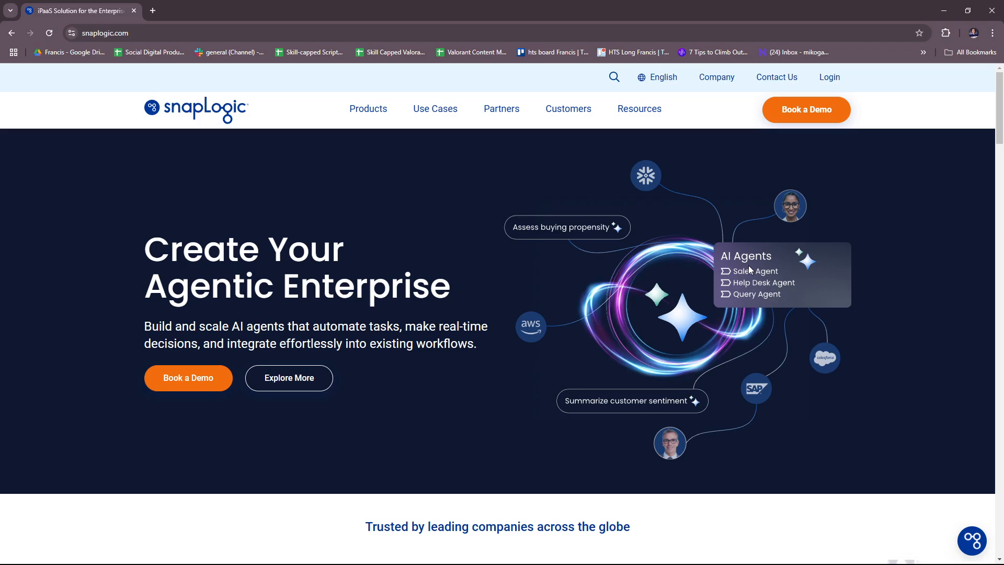
mouse_move(807, 283)
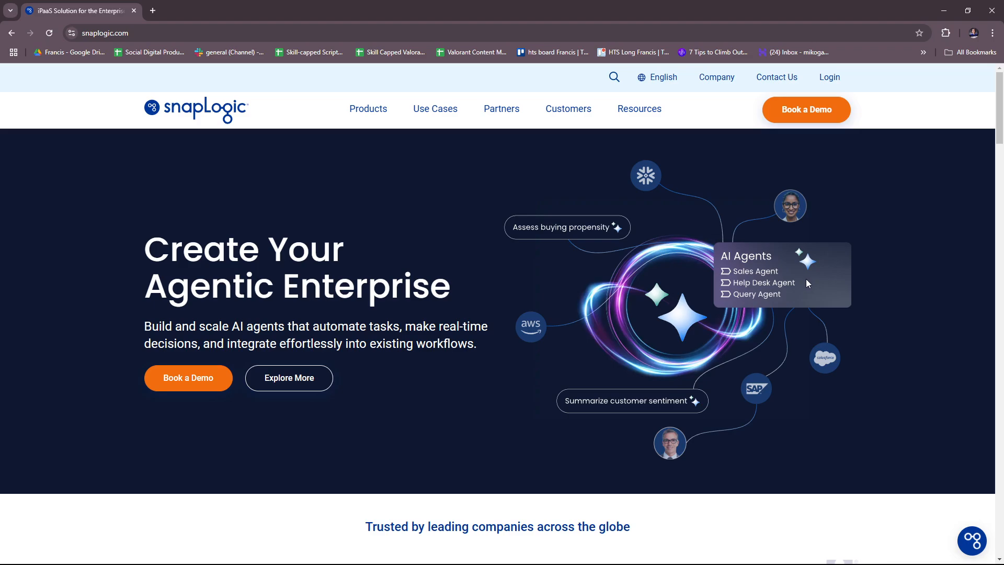
mouse_move(804, 282)
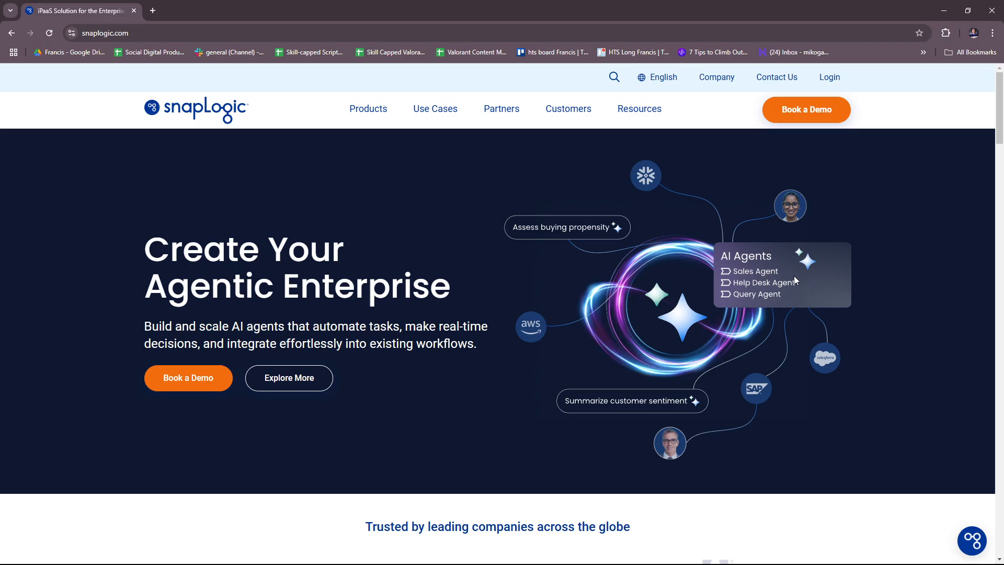
mouse_move(802, 281)
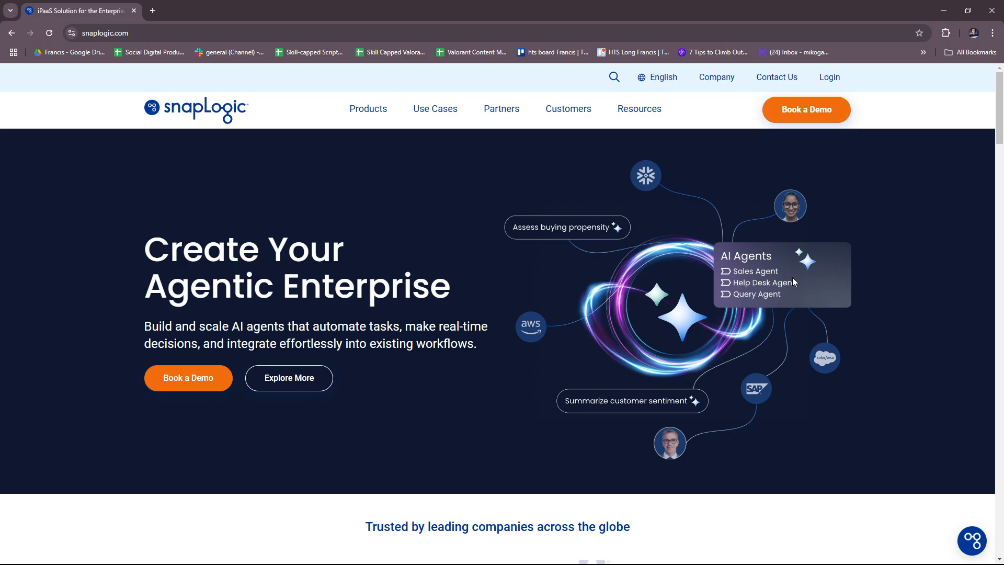
mouse_move(796, 281)
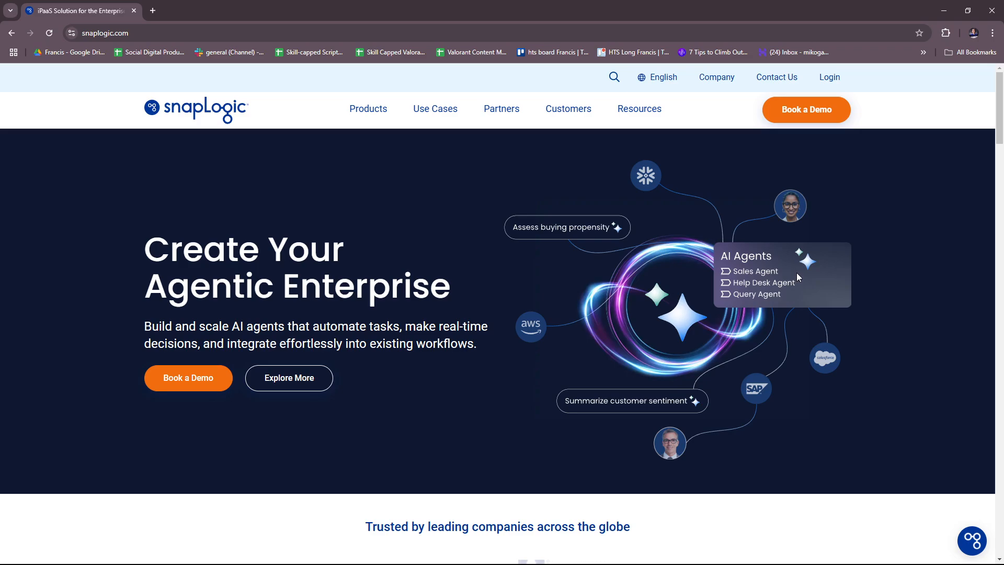
scroll(down, 3)
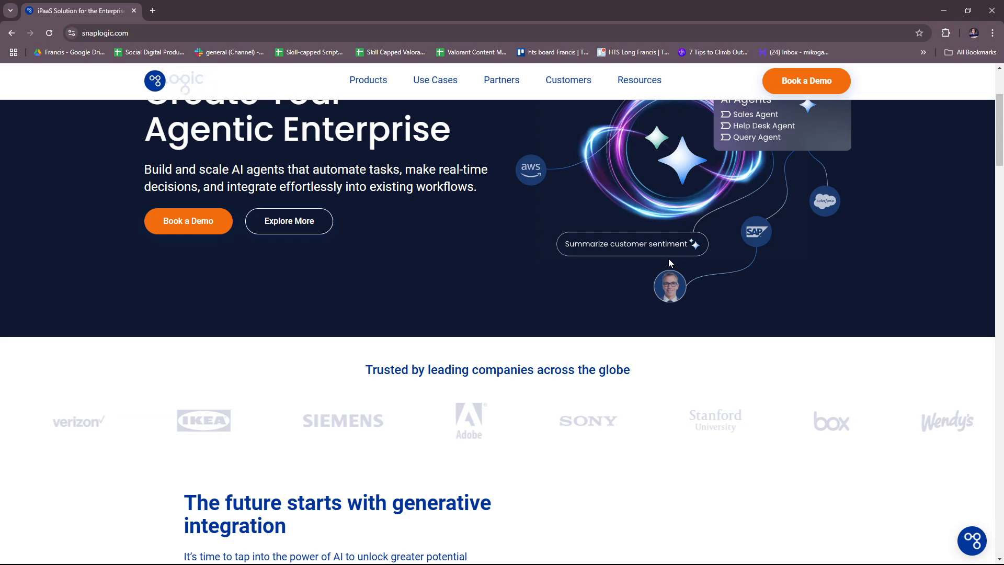
scroll(down, 3)
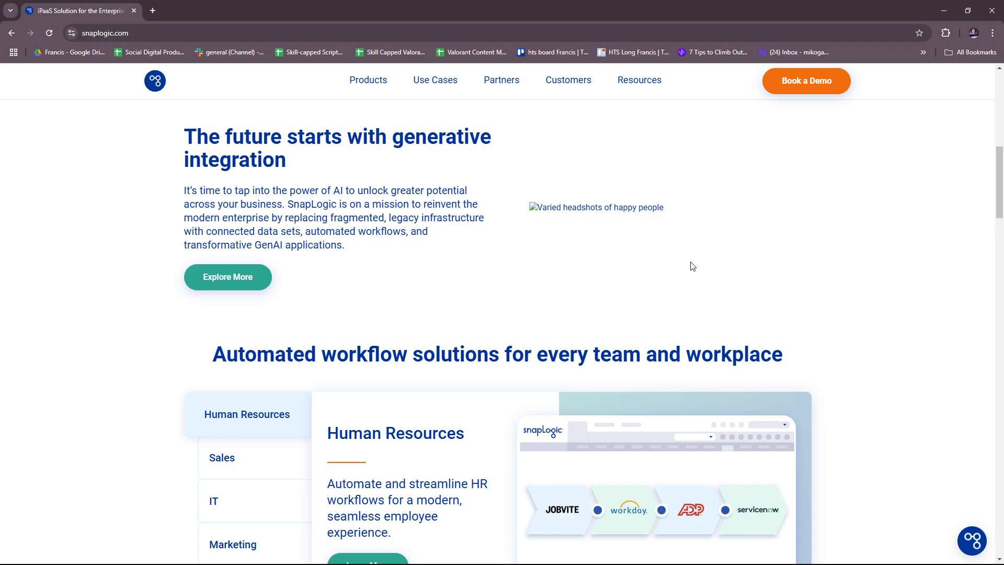
mouse_move(688, 266)
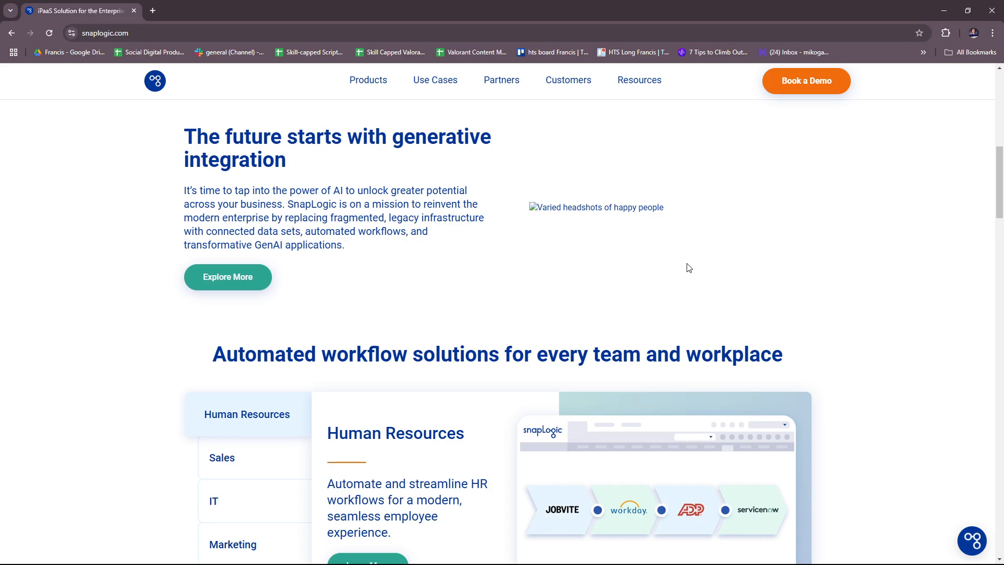
mouse_move(705, 266)
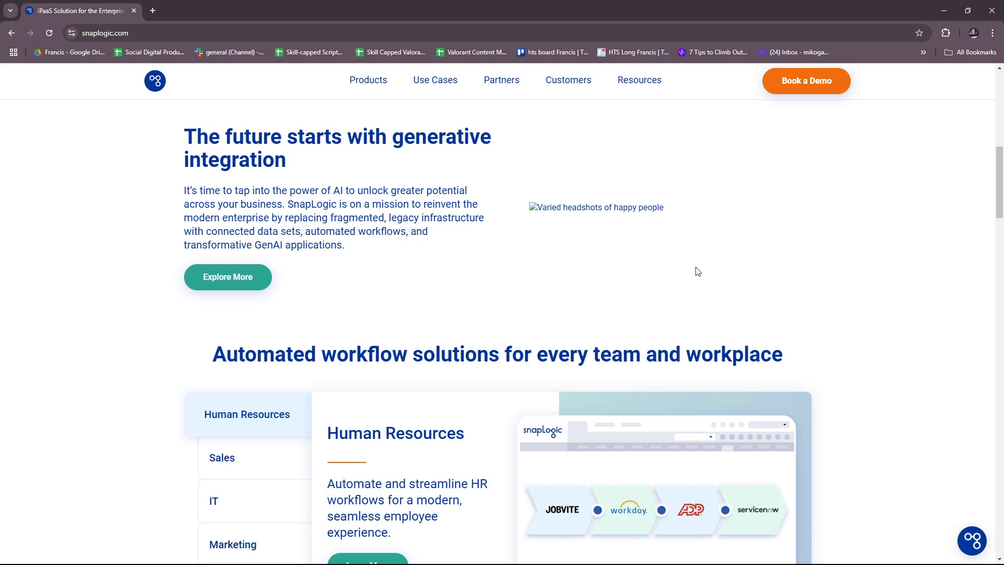
mouse_move(598, 227)
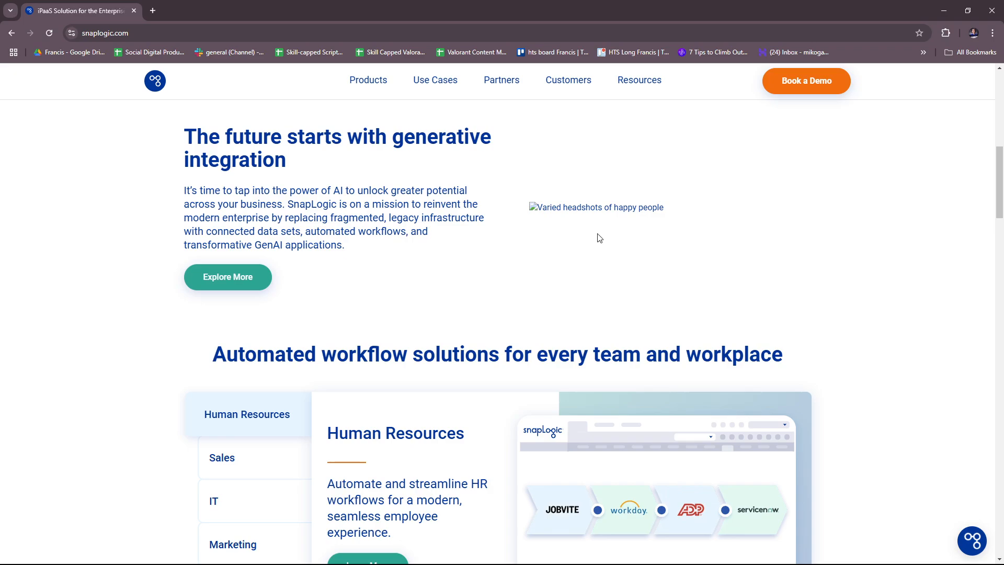
scroll(down, 3)
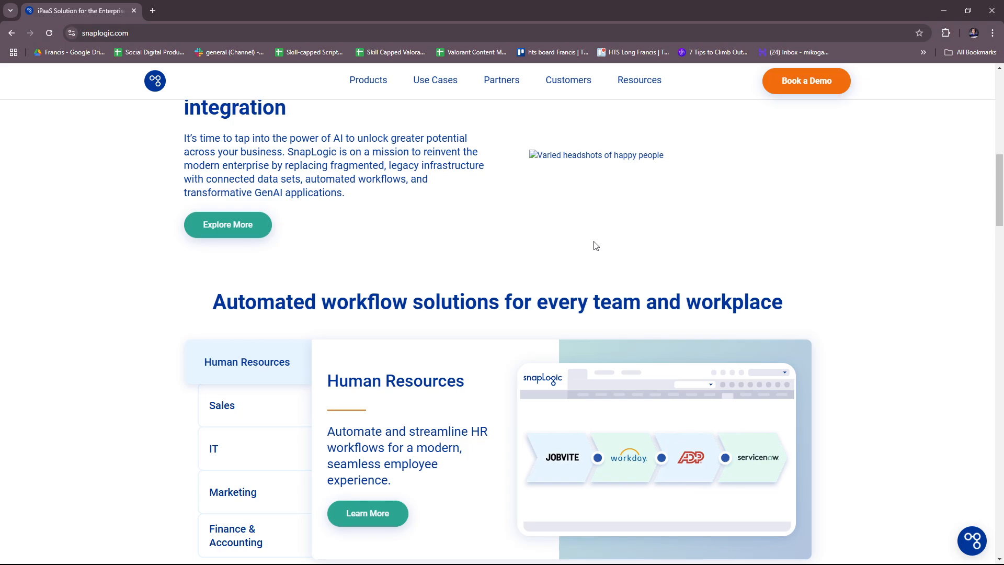
mouse_move(608, 227)
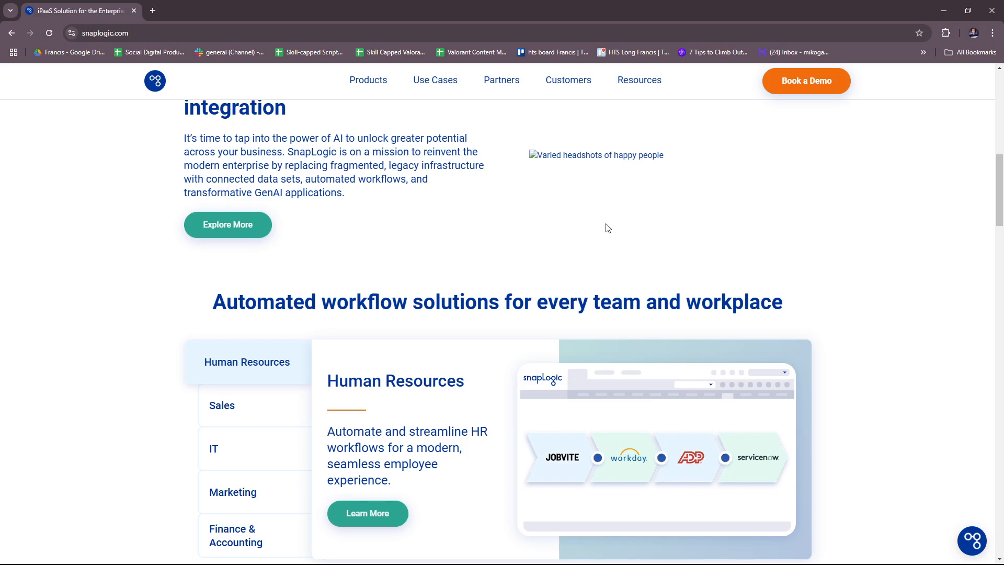
mouse_move(649, 237)
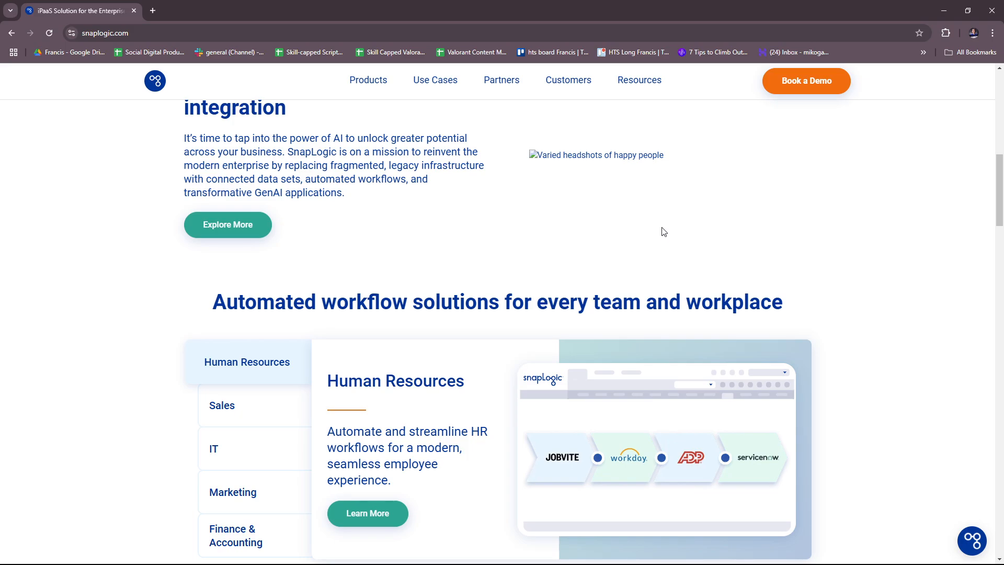
mouse_move(665, 228)
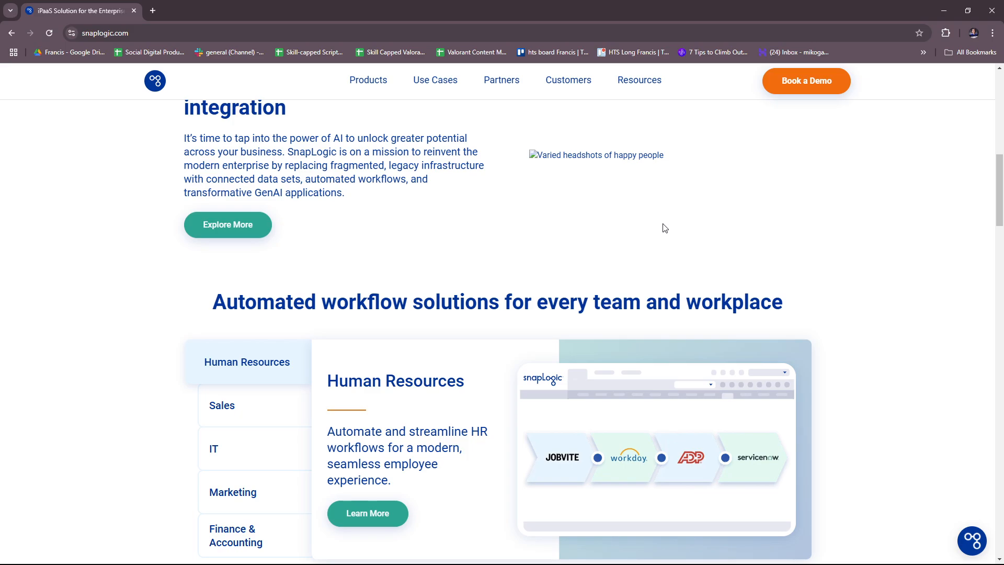
mouse_move(666, 230)
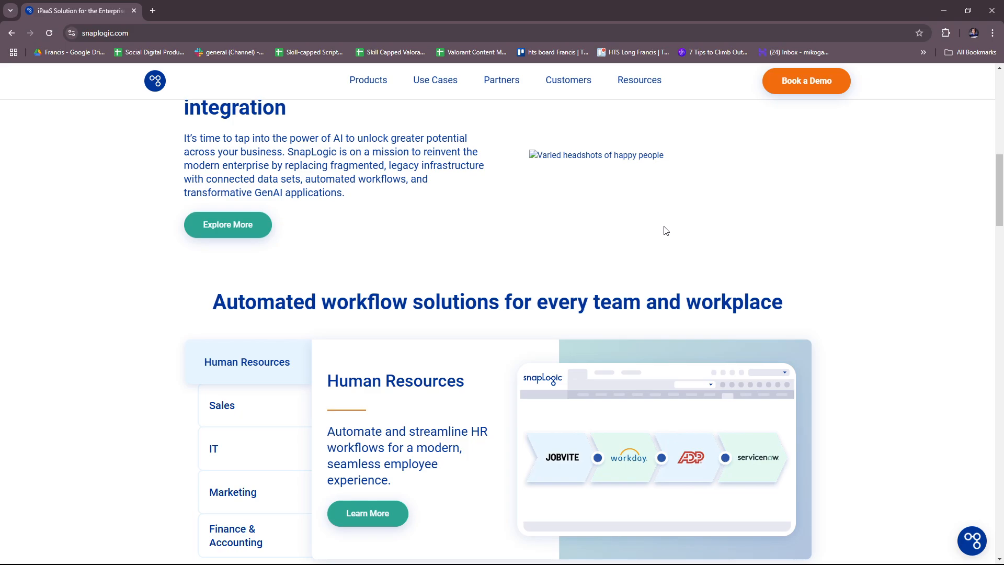
mouse_move(676, 218)
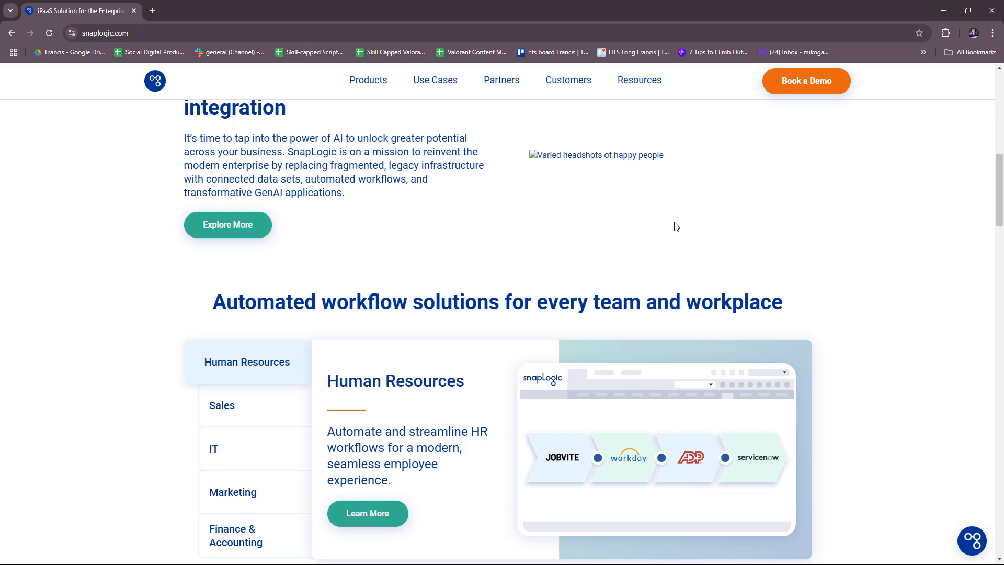
mouse_move(643, 244)
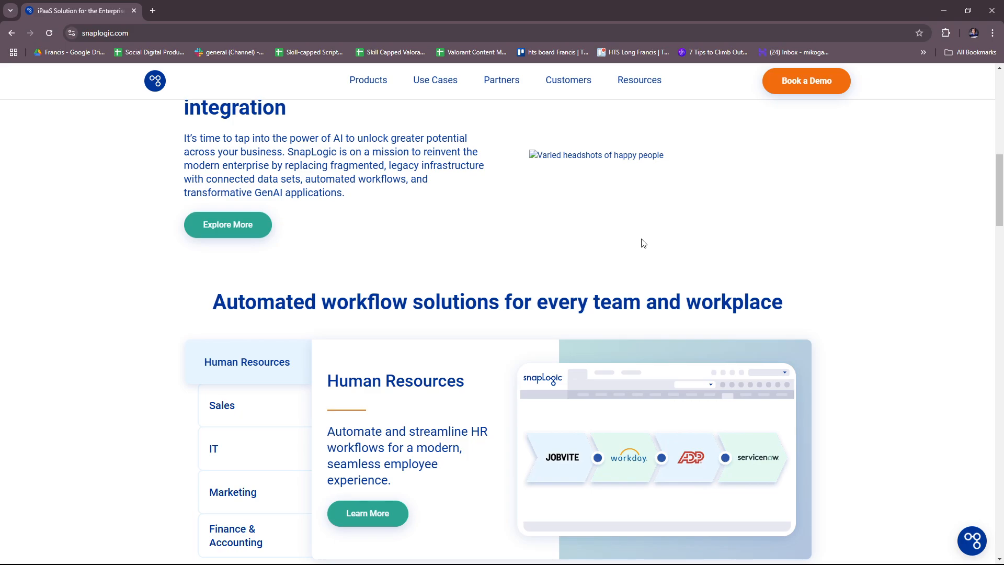
mouse_move(644, 238)
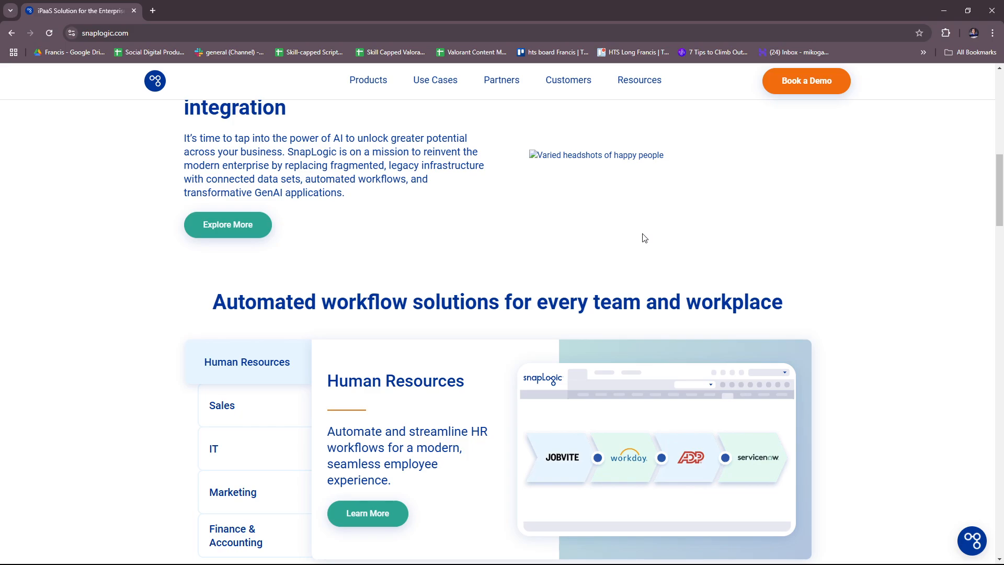
mouse_move(649, 222)
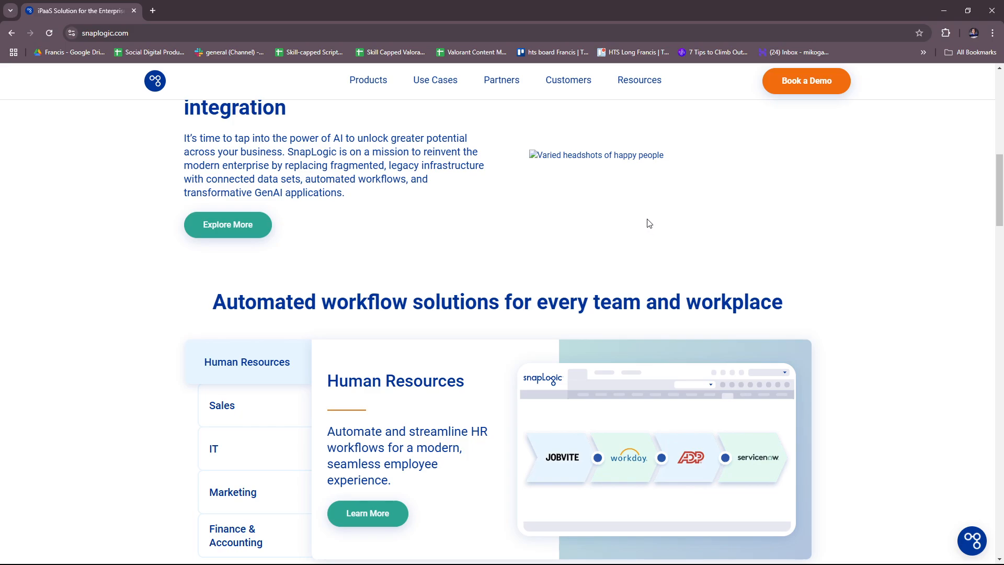
mouse_move(615, 215)
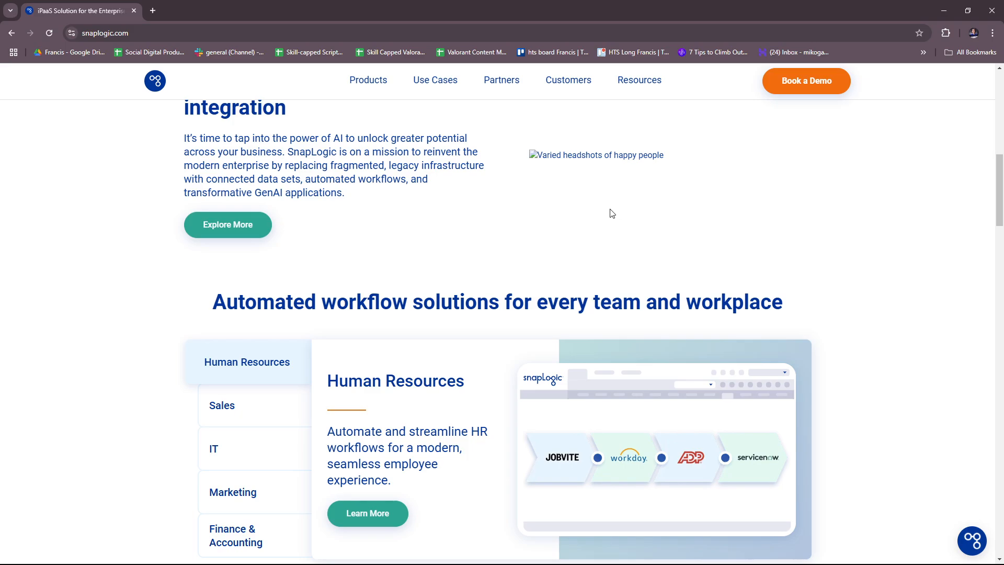
mouse_move(609, 195)
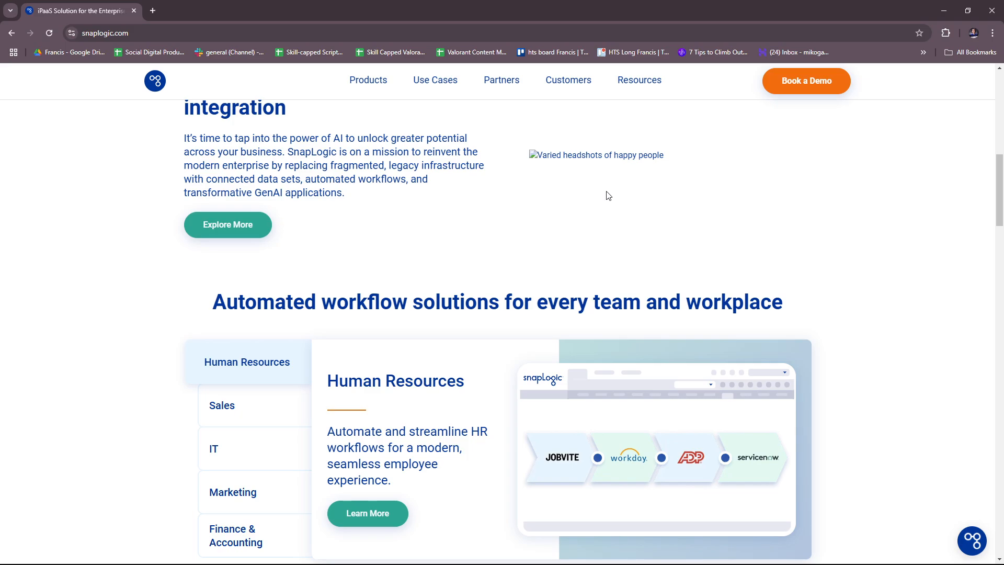
mouse_move(571, 201)
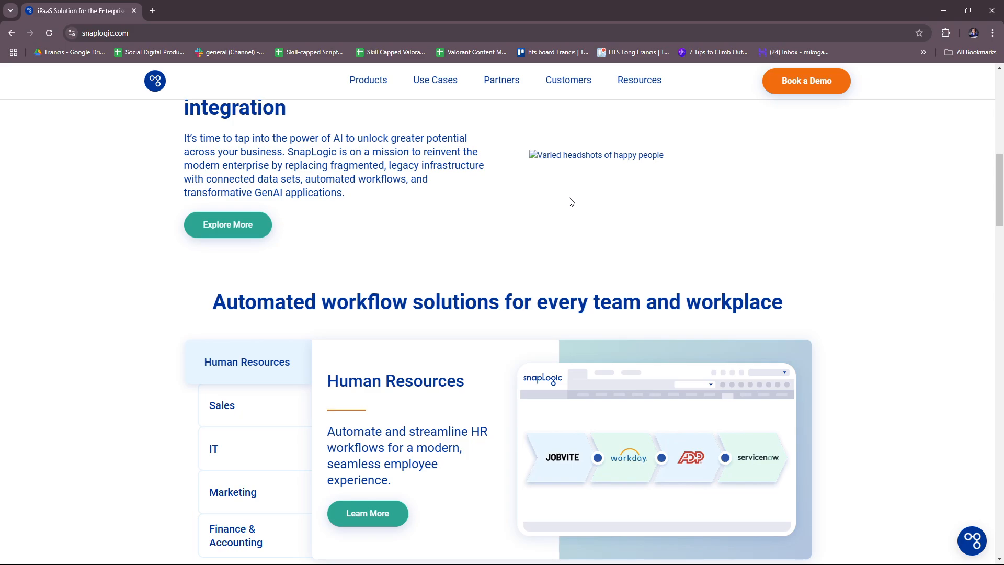
mouse_move(575, 197)
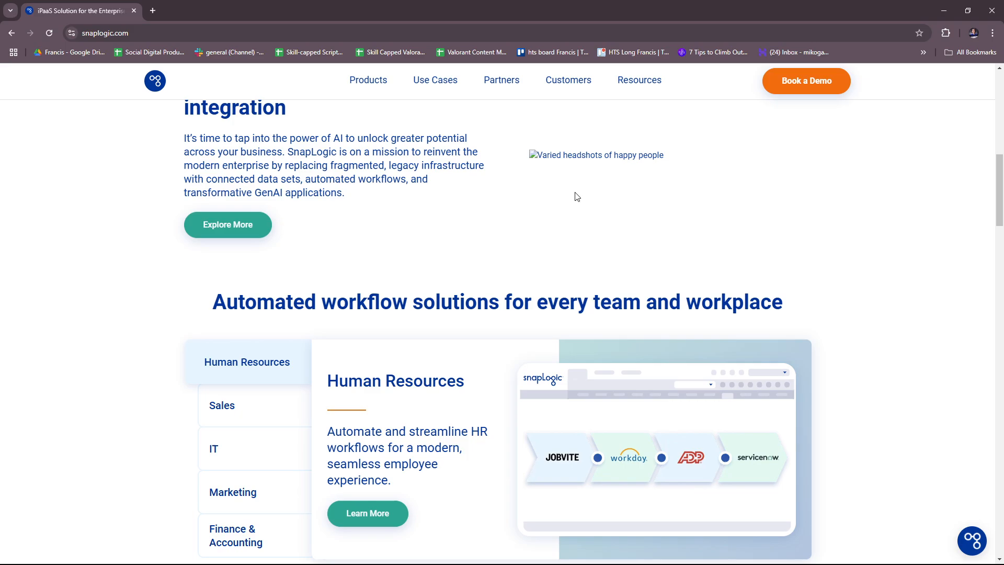
mouse_move(586, 200)
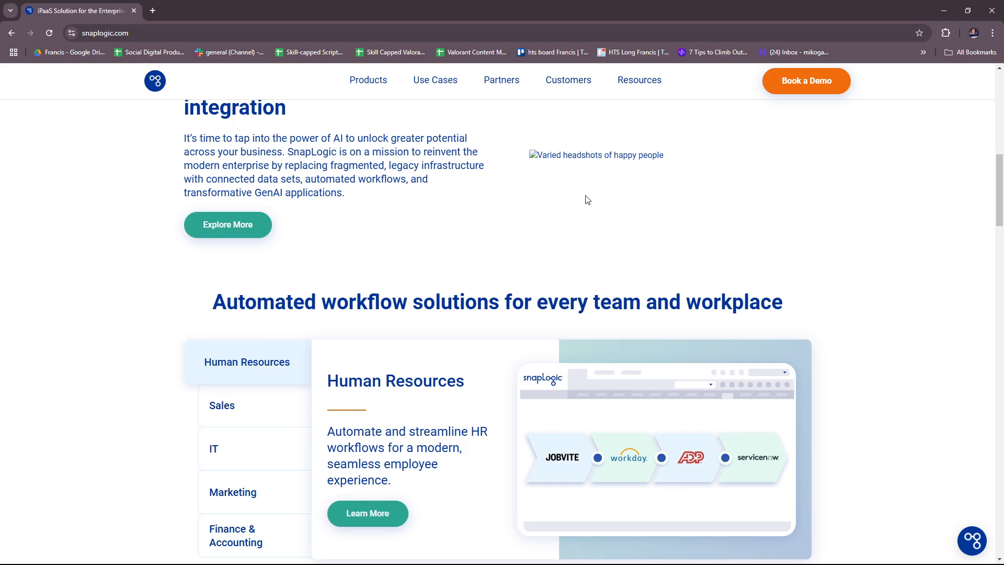
mouse_move(584, 195)
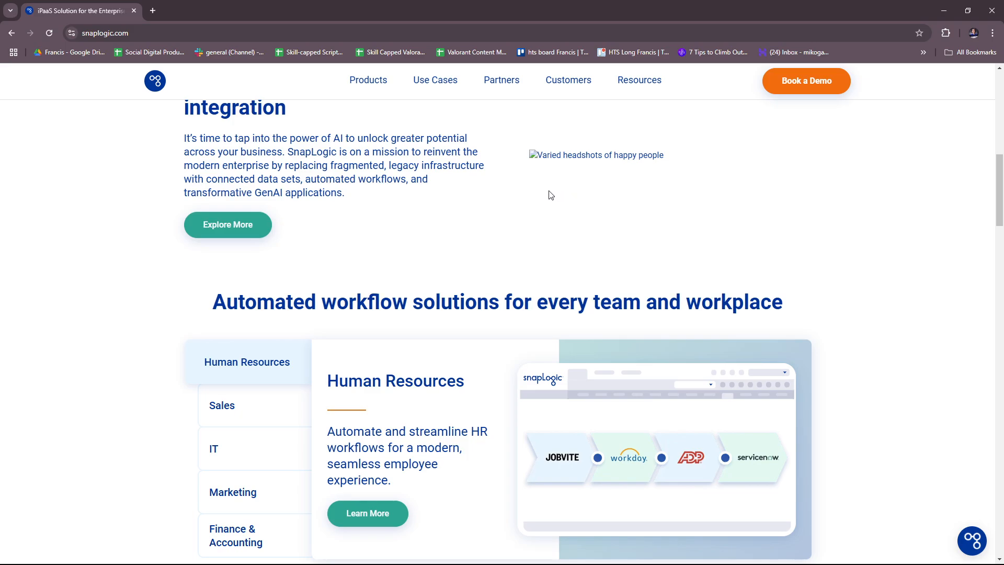
Scroll the homepage so the 'All the tools you love, integrated in a Snap' heading shows.
scroll(down, 3)
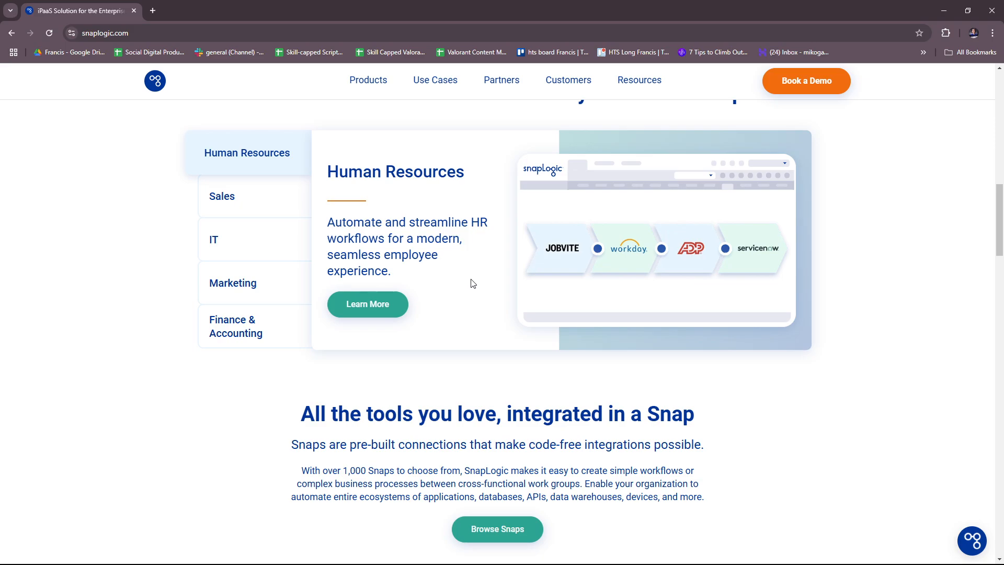
scroll(up, 3)
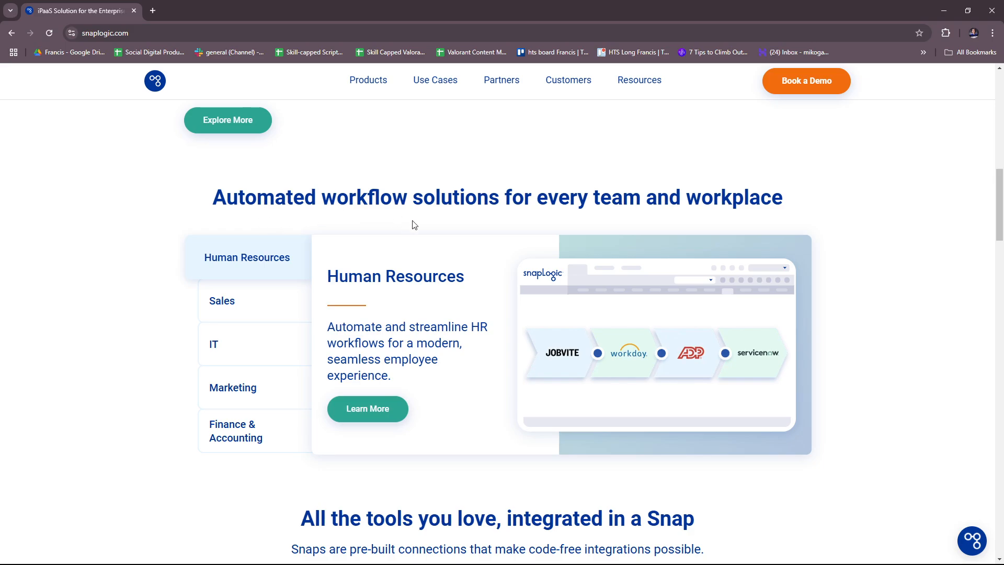
mouse_move(880, 237)
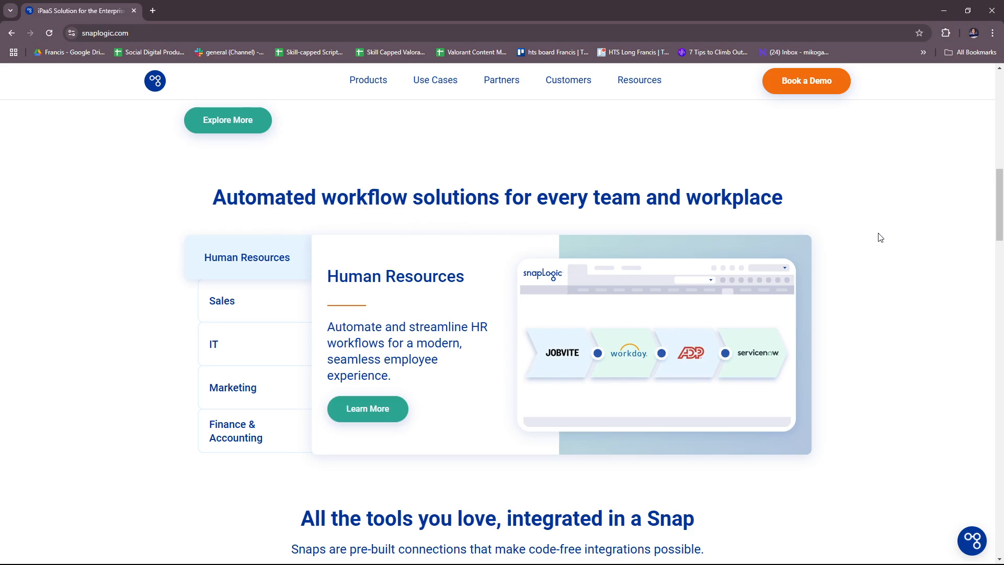
scroll(down, 3)
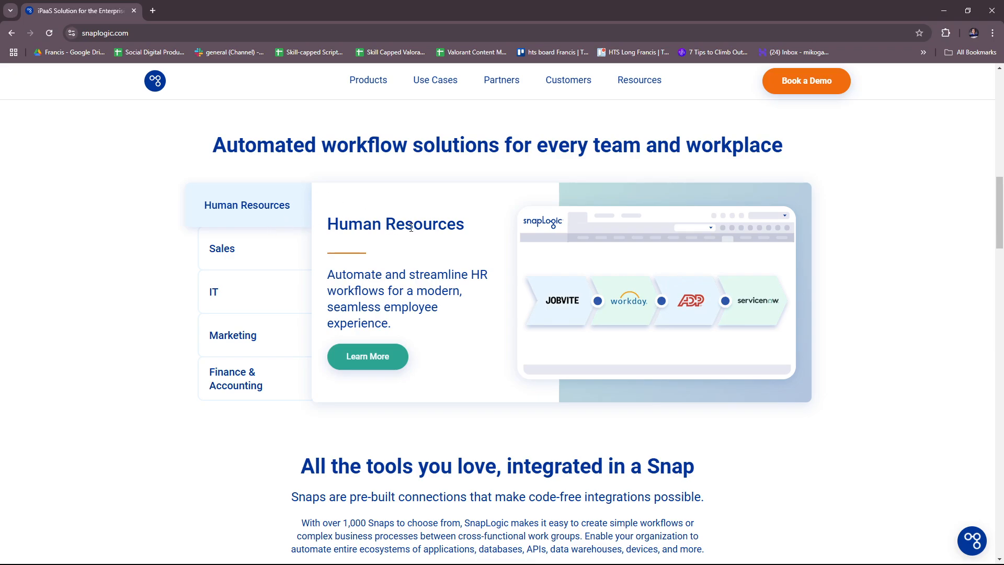
mouse_move(509, 281)
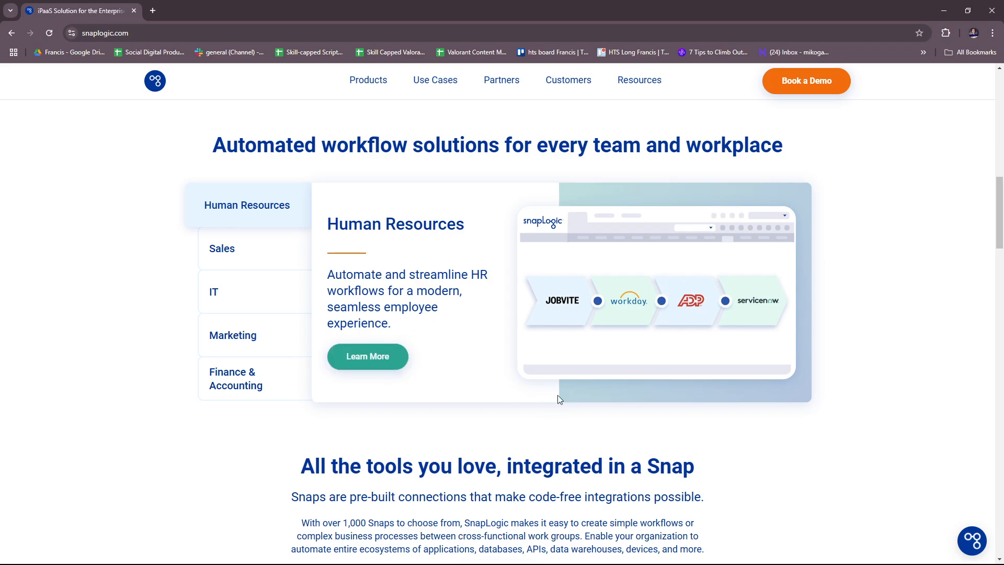
mouse_move(555, 300)
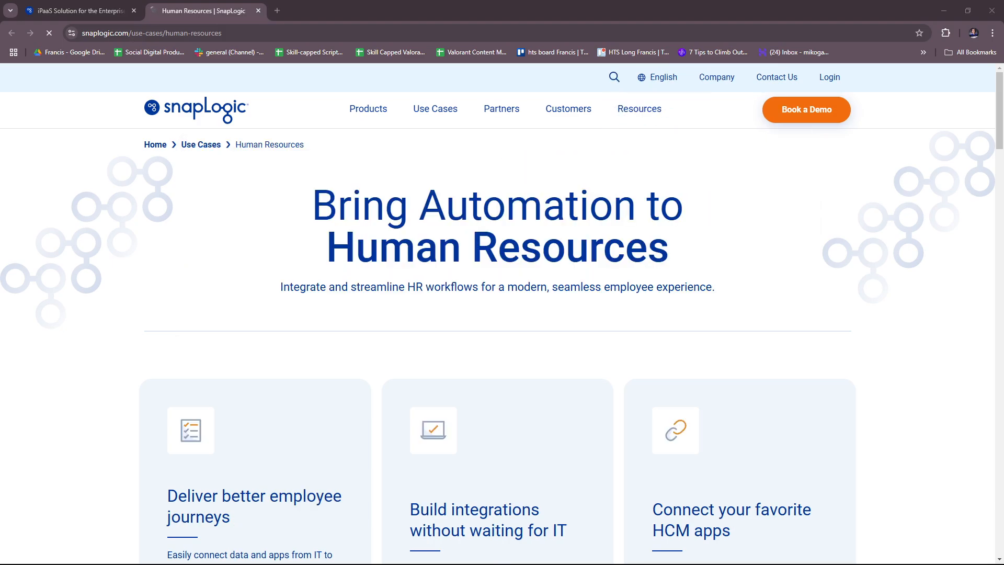
Scroll the Human Resources use-case page down to the Employee Onboarding and Offboarding workflows.
scroll(down, 3)
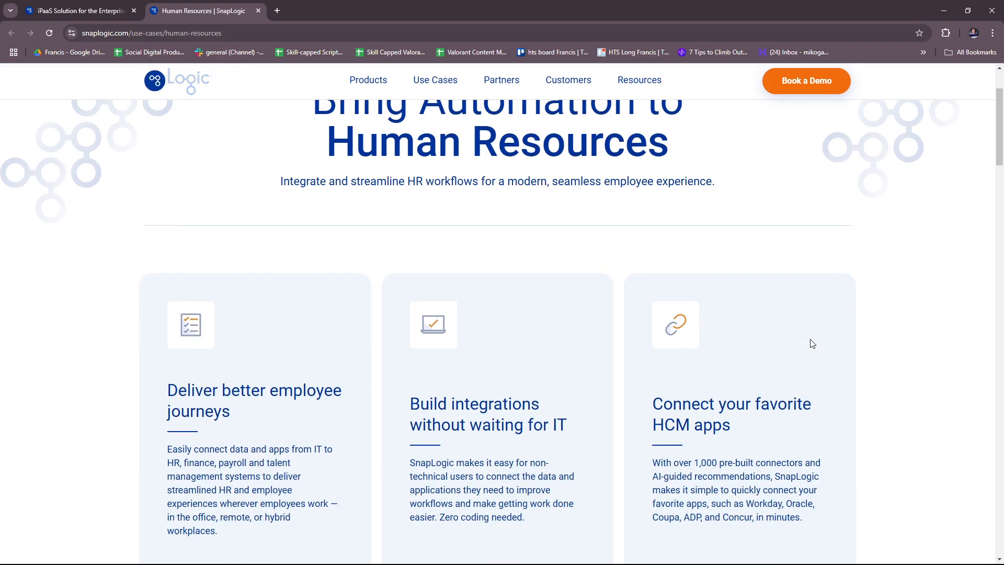
scroll(down, 3)
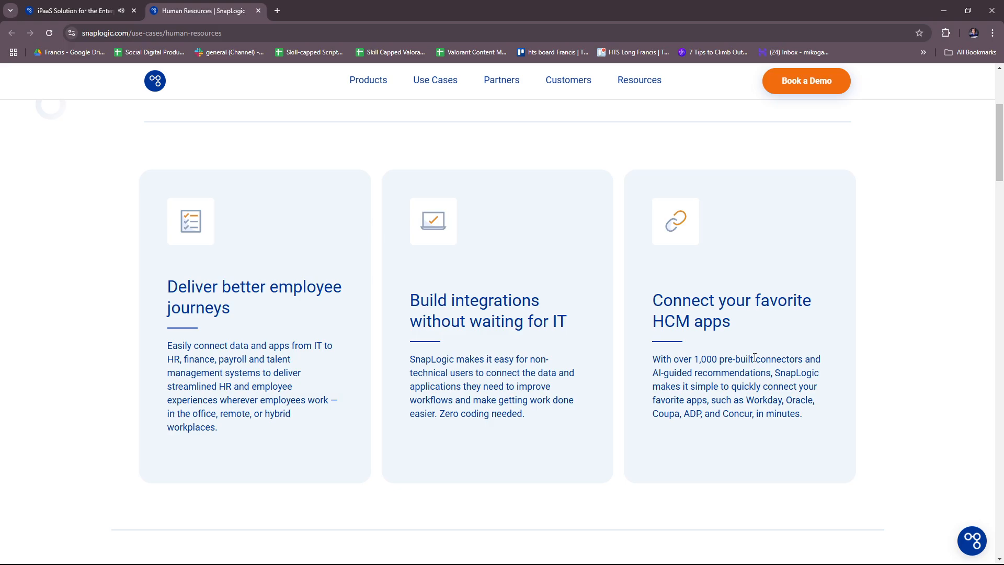
scroll(down, 3)
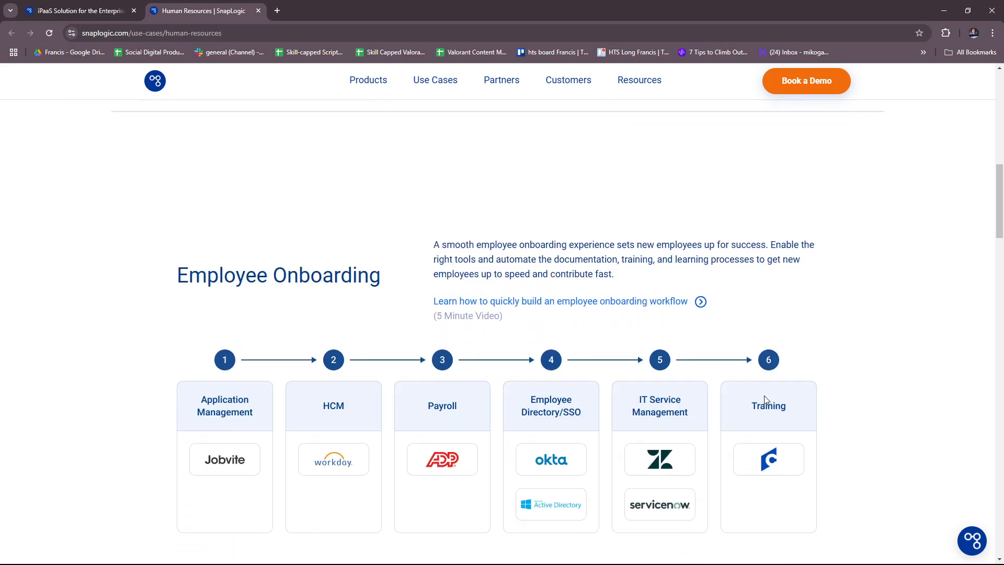
scroll(down, 3)
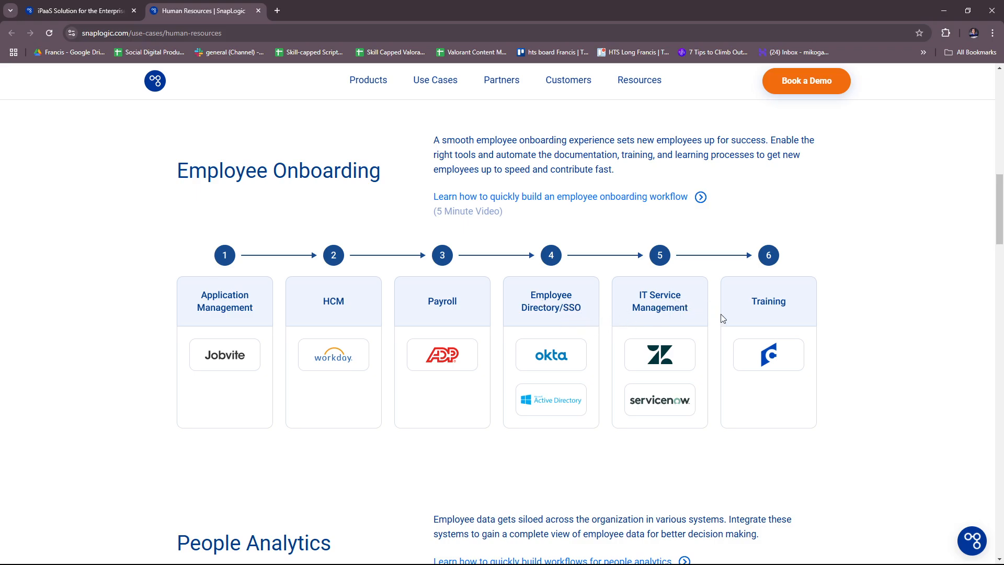
mouse_move(878, 201)
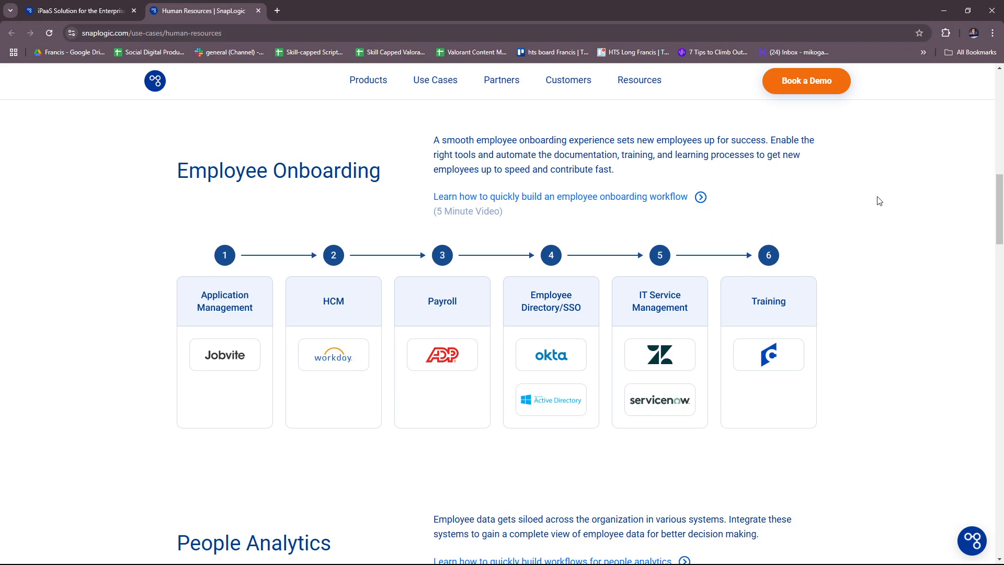
mouse_move(731, 268)
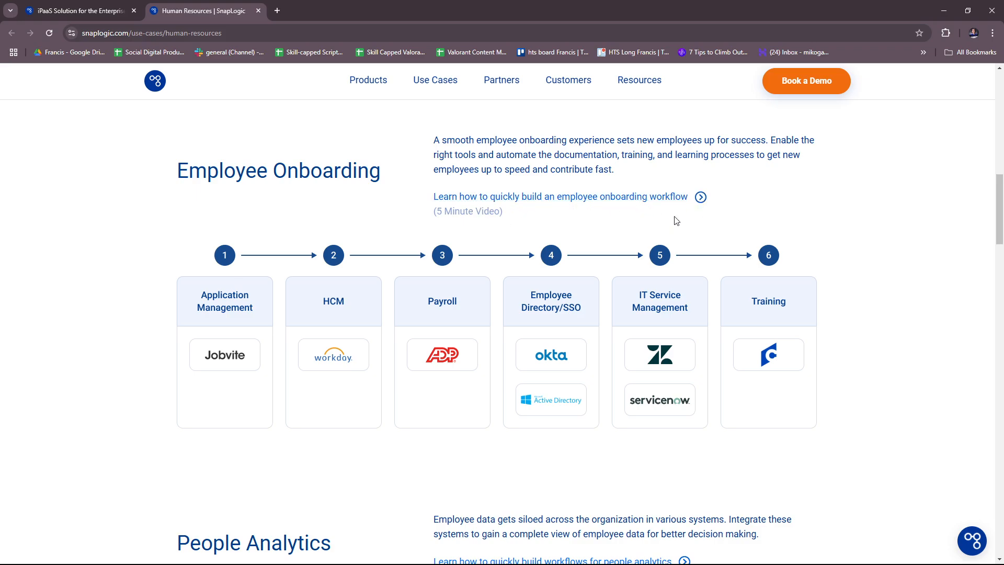
mouse_move(731, 195)
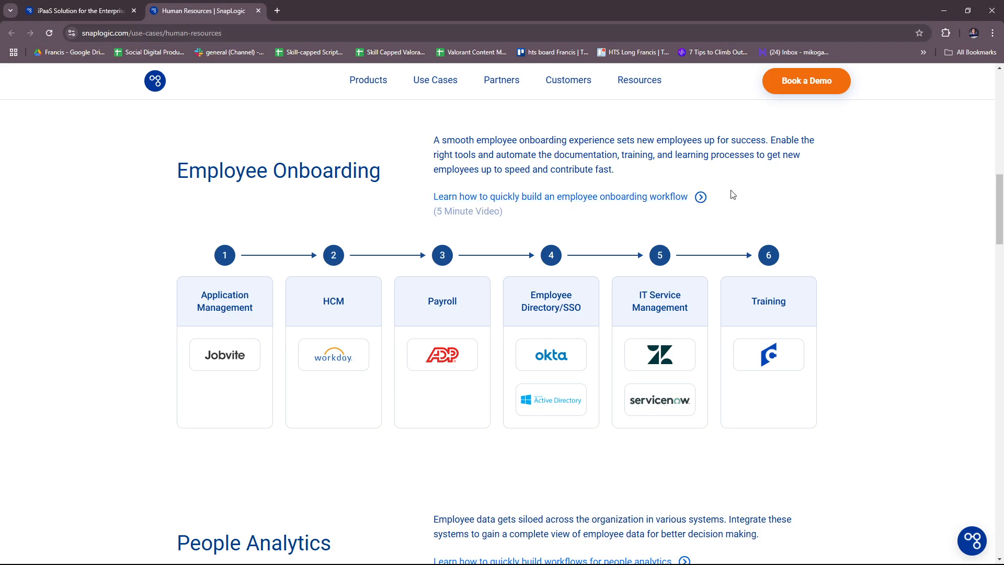
mouse_move(532, 246)
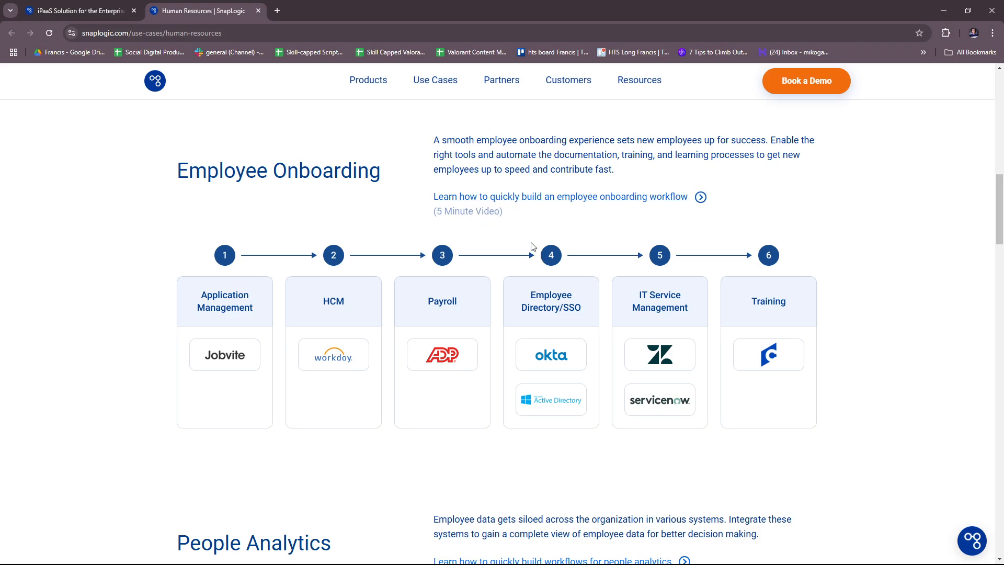
scroll(down, 3)
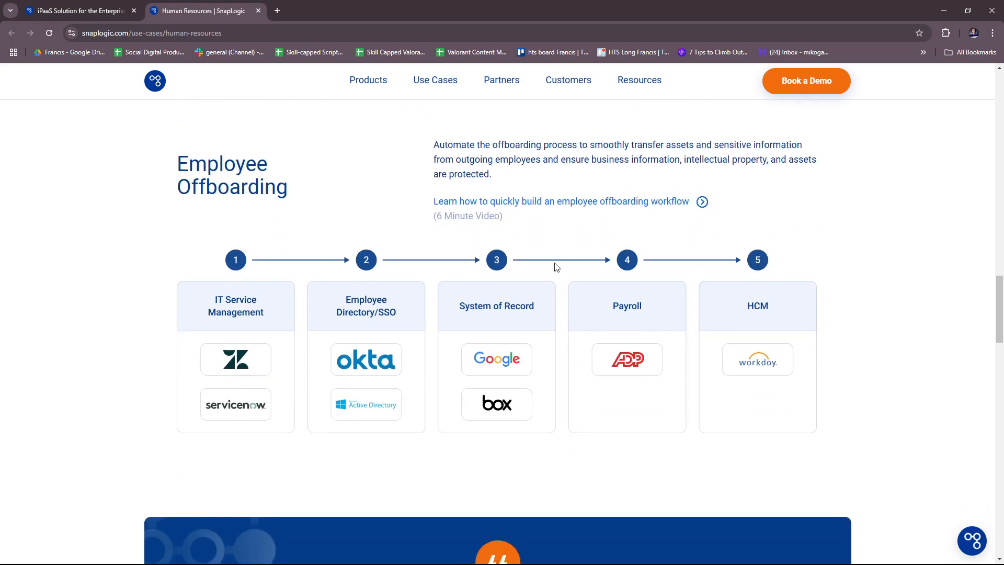
mouse_move(591, 220)
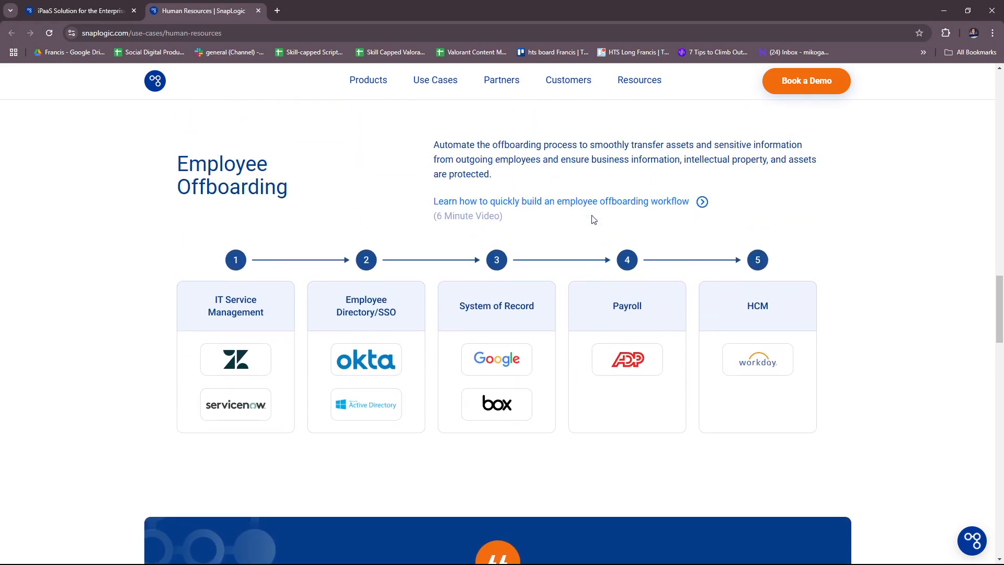
Scroll the HR page through the Recruitment and Employee Data workflow sections.
scroll(down, 3)
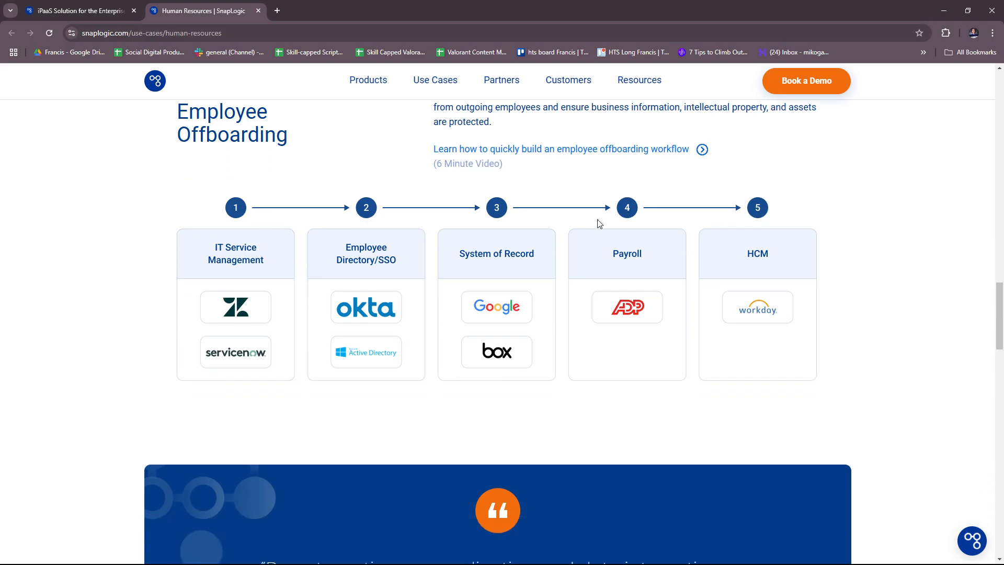
scroll(down, 3)
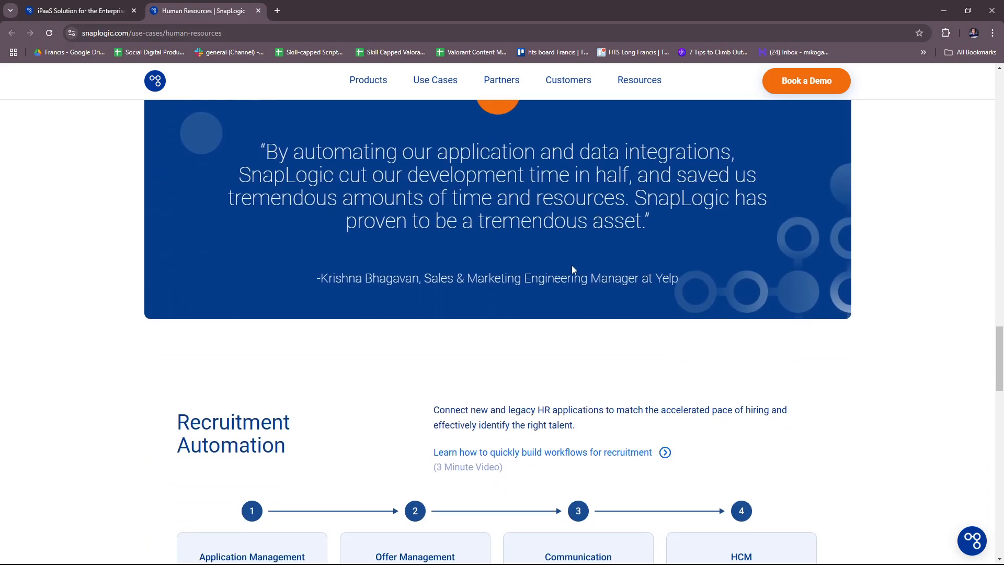
scroll(down, 3)
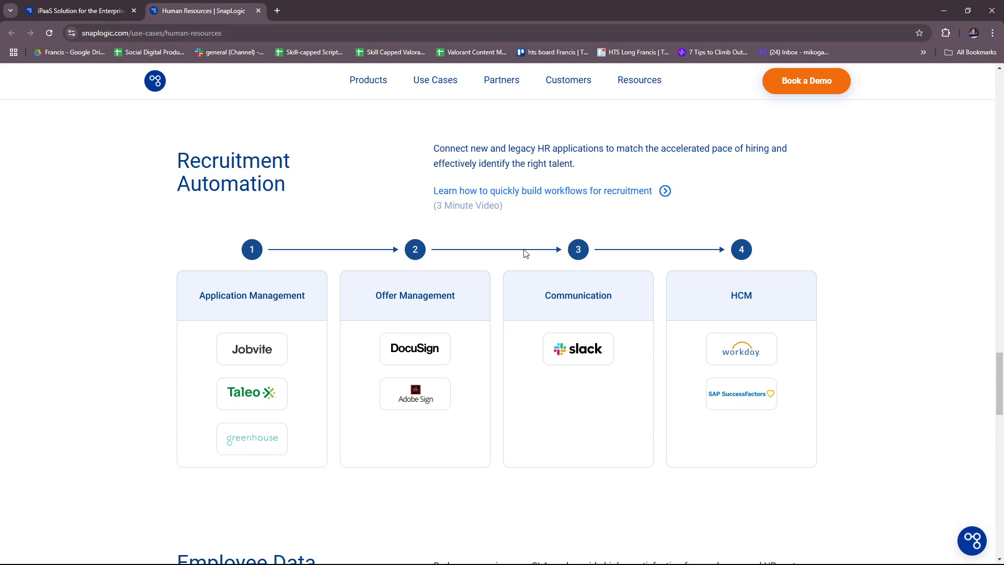
mouse_move(549, 303)
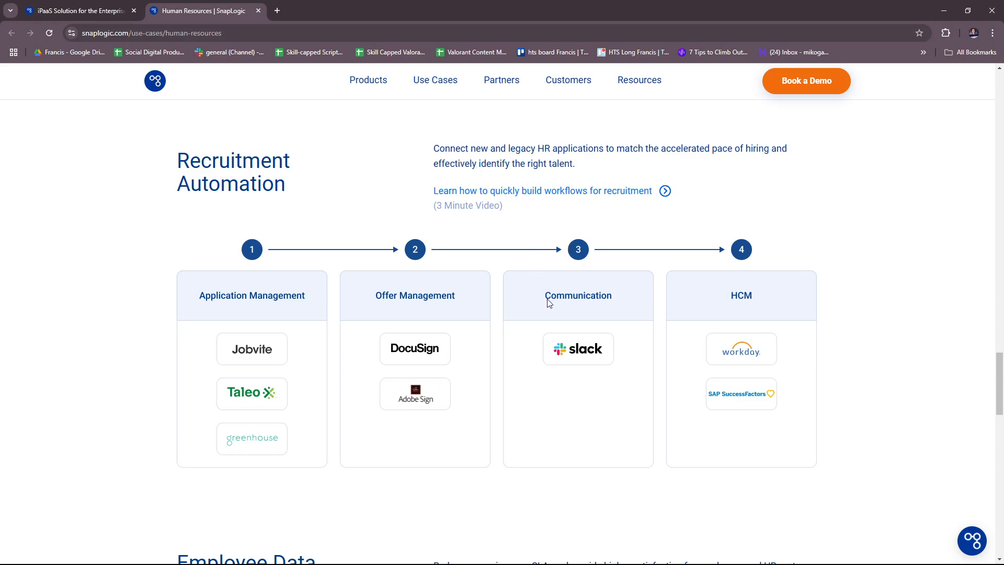
mouse_move(543, 294)
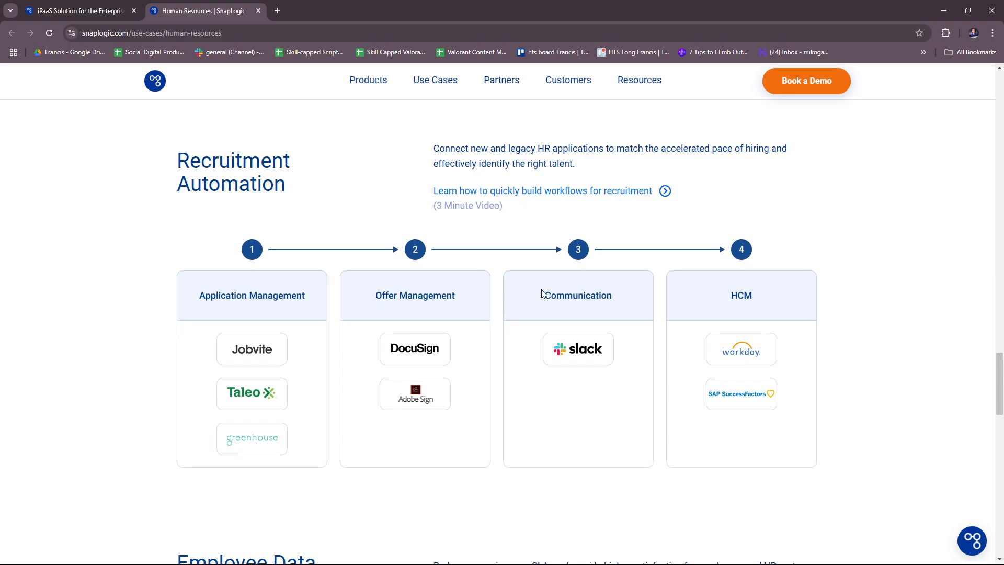
scroll(down, 3)
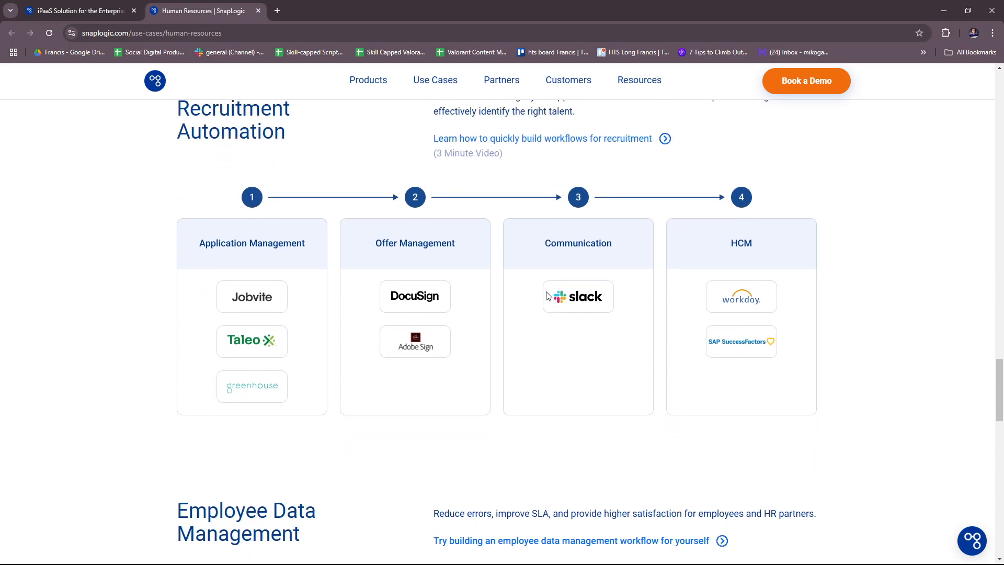
scroll(up, 3)
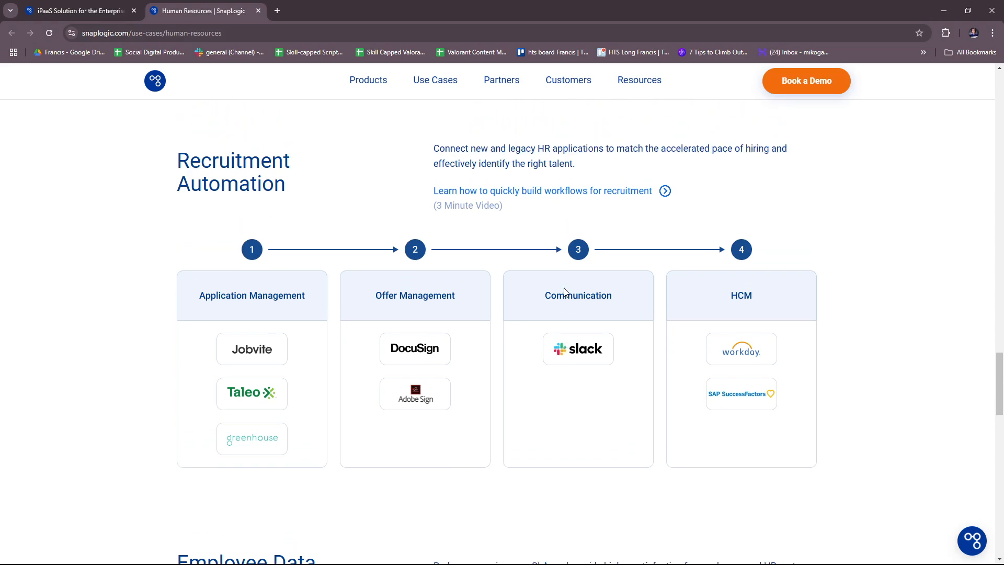
mouse_move(529, 250)
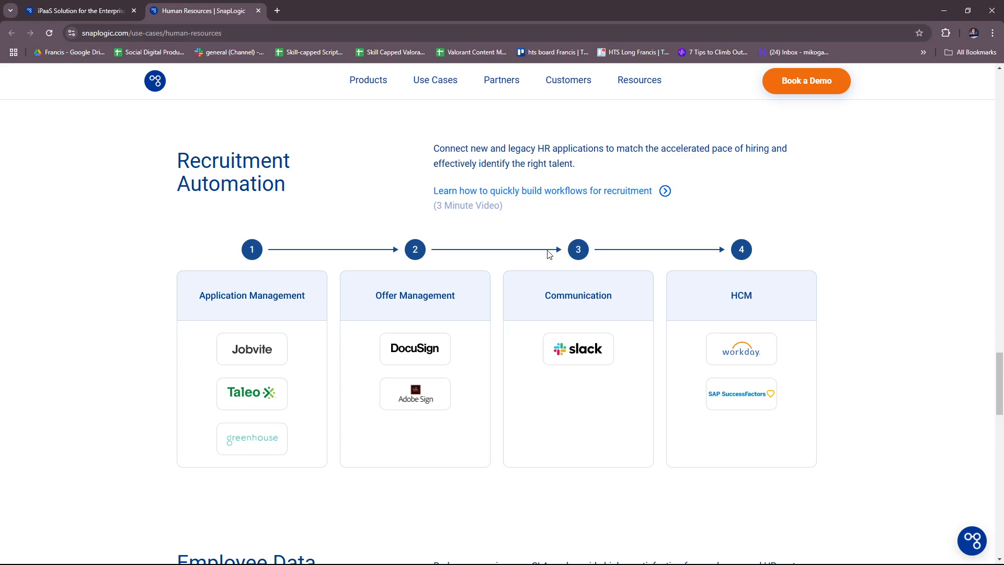
Continue down past Time & Leave to the Employee Performance Management workflow.
scroll(down, 3)
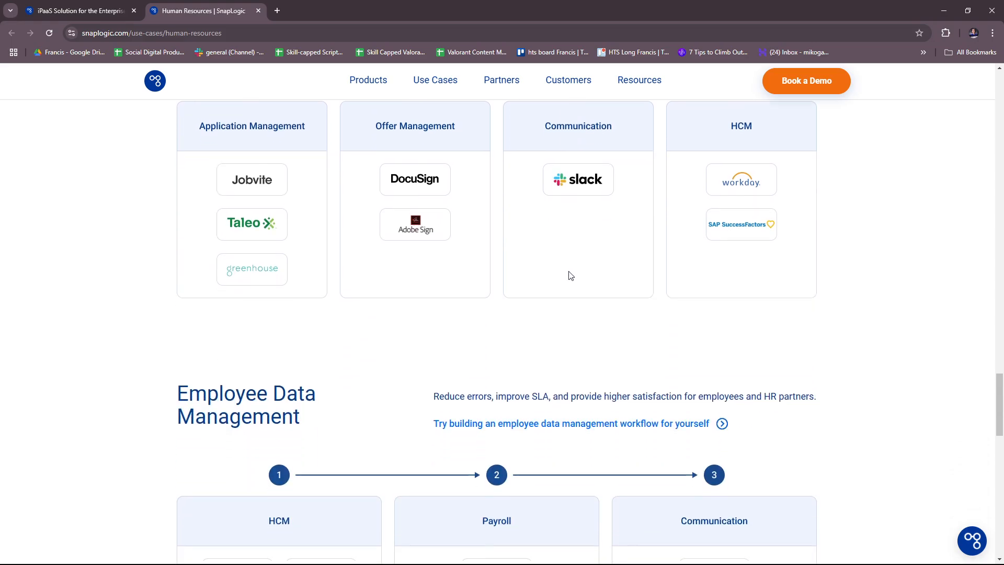
scroll(down, 3)
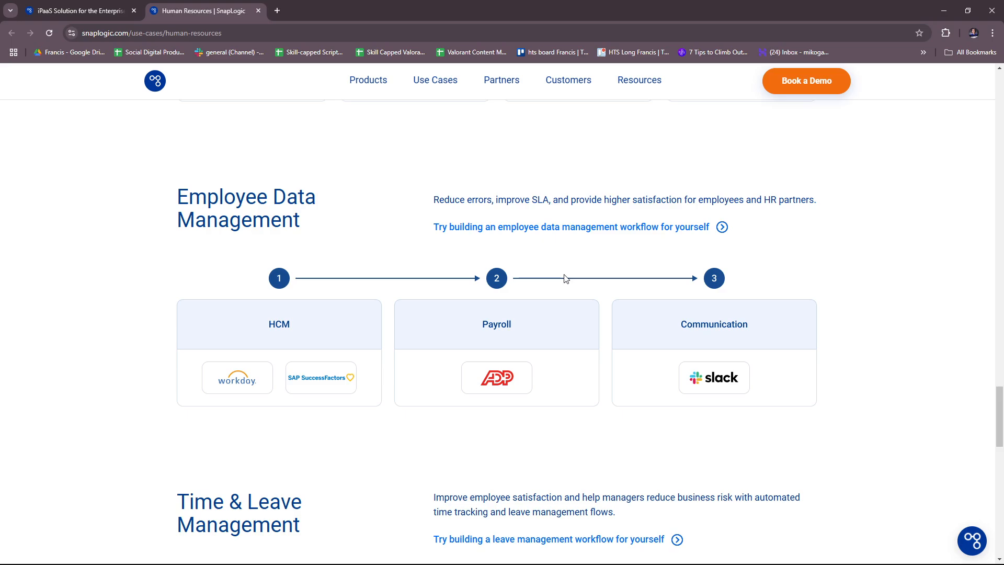
scroll(down, 3)
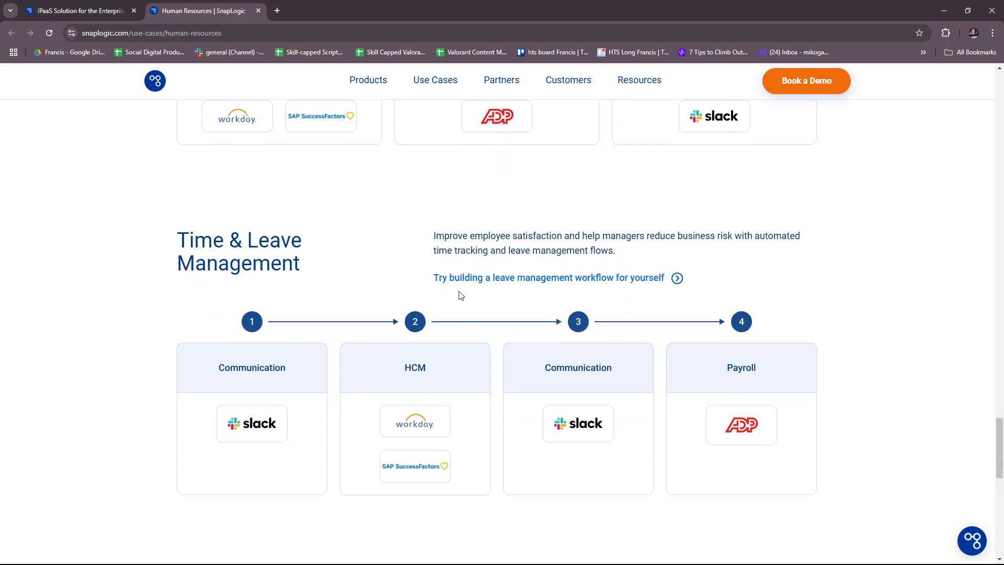
scroll(up, 3)
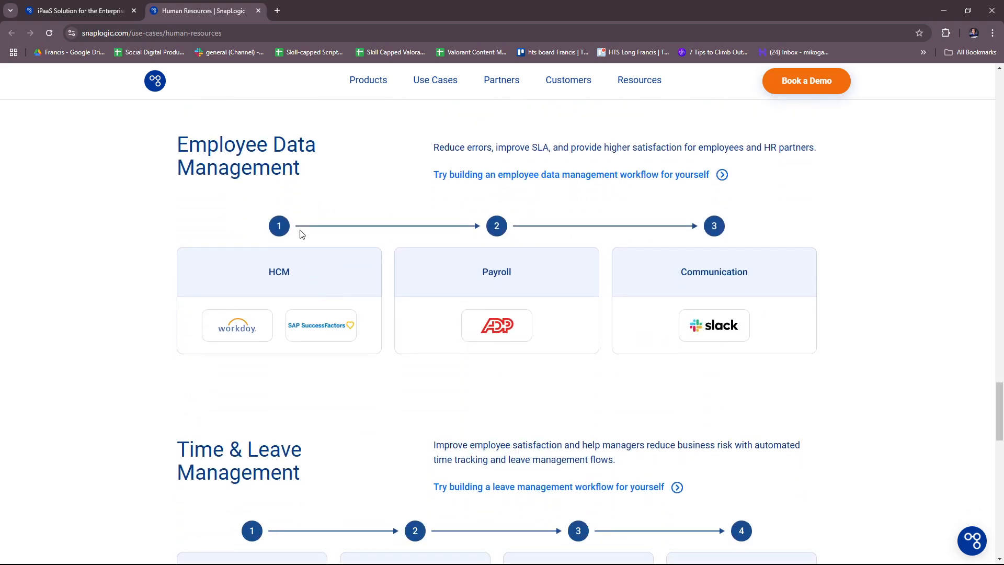
scroll(down, 3)
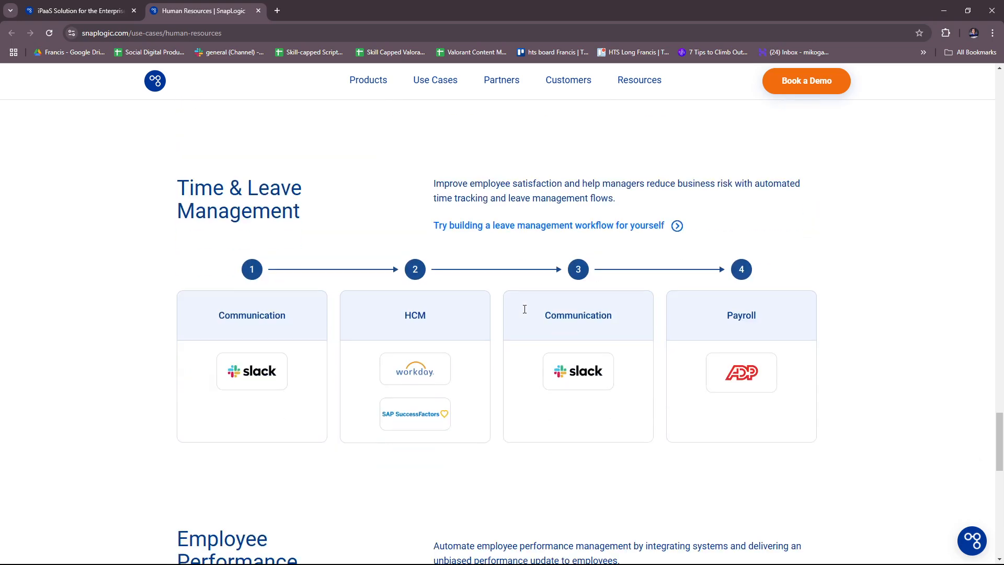
scroll(down, 3)
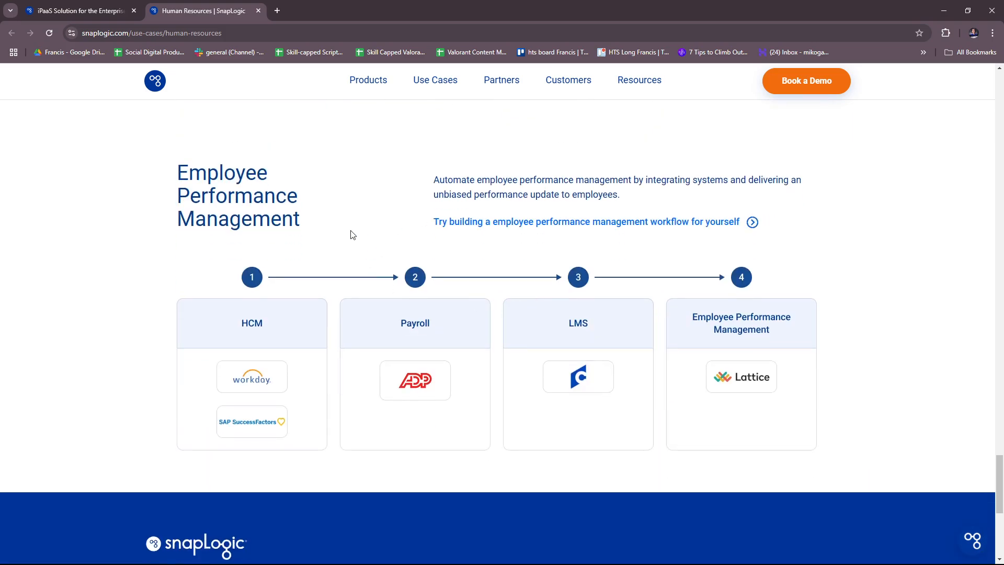
scroll(down, 3)
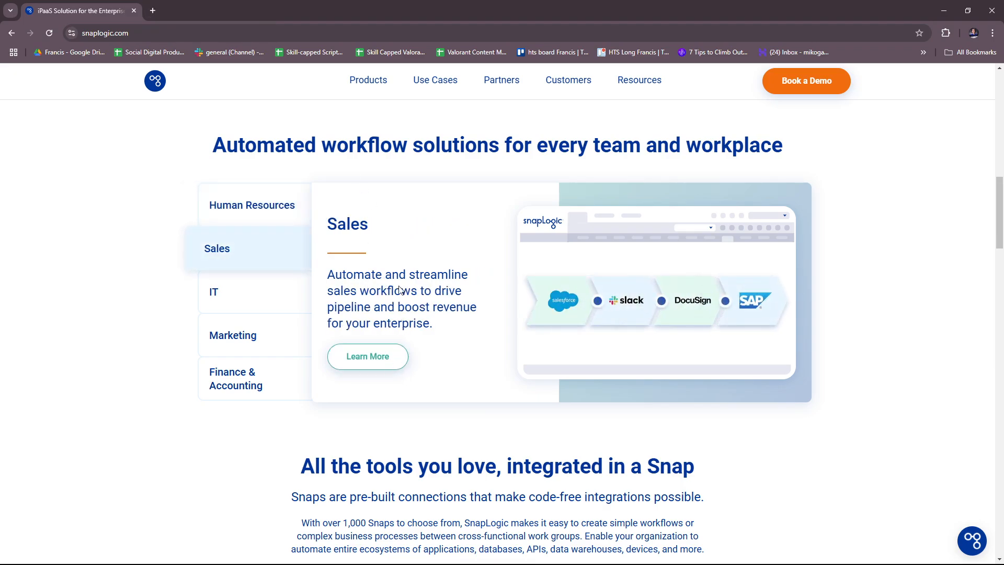
mouse_move(437, 299)
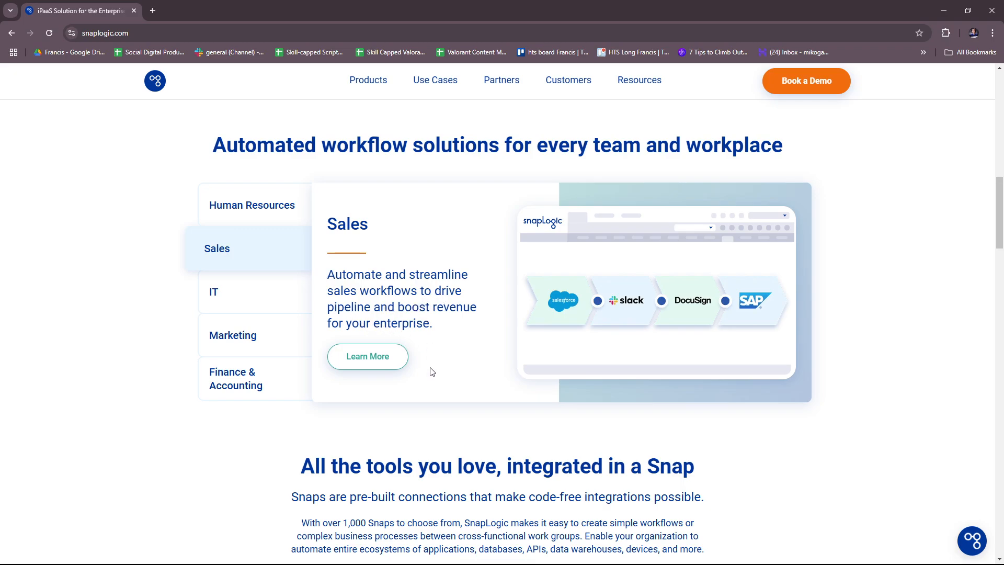
Open the full Sales use-case page from the homepage workflow panel.
click(367, 355)
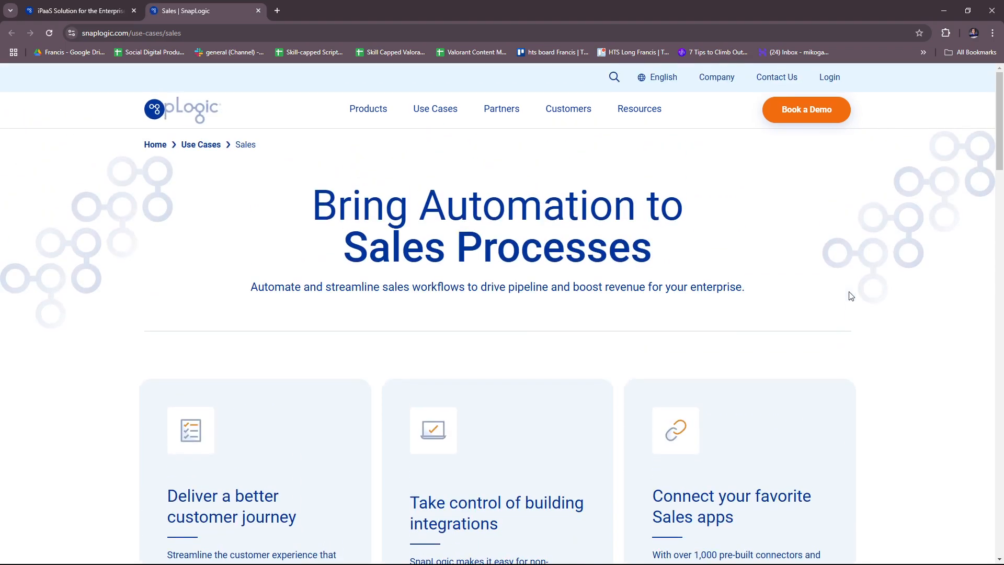
Scroll the Sales page through Onboarding, Offboarding, Order-to-Cash and Support Ticket workflows.
scroll(down, 3)
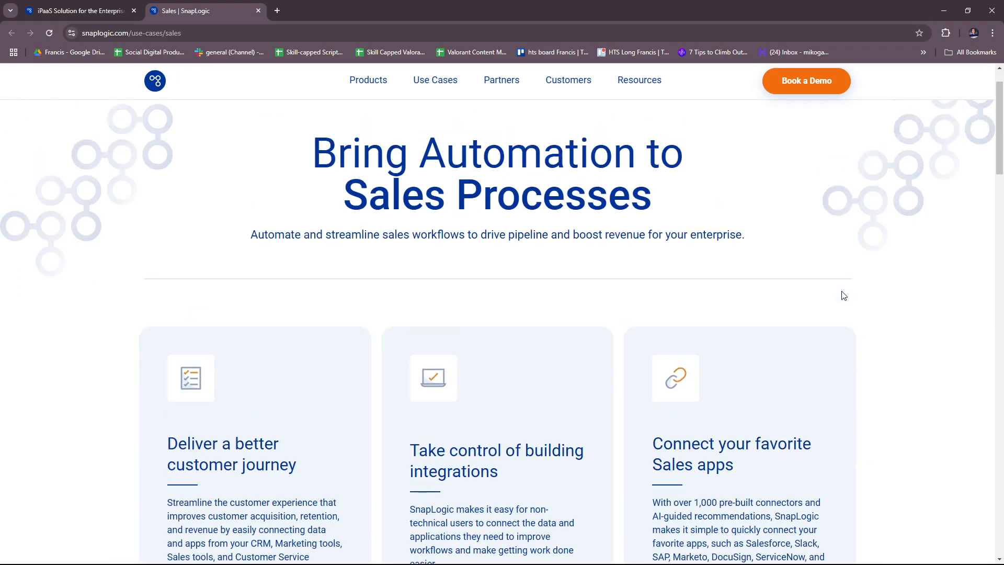
scroll(down, 3)
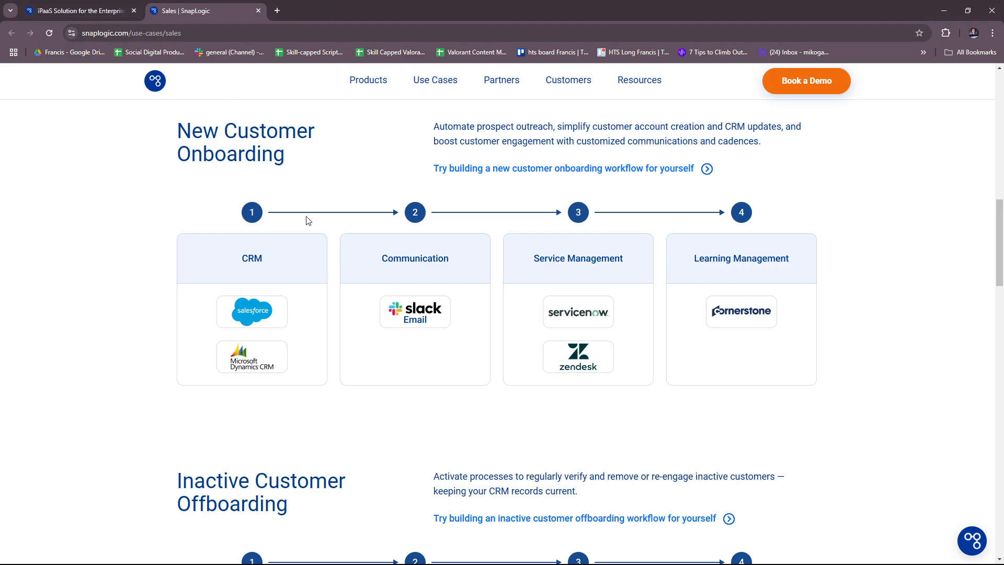
mouse_move(667, 435)
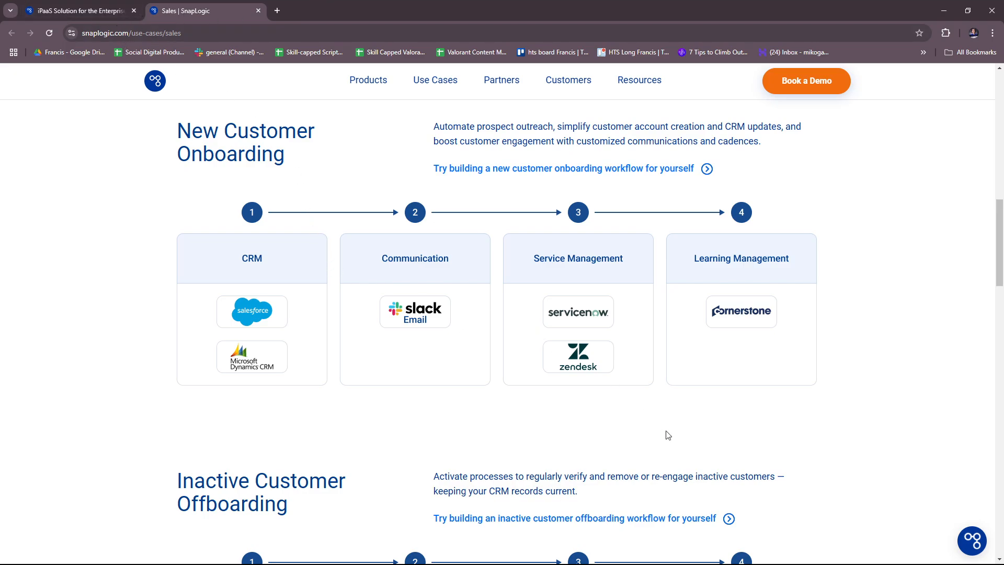
mouse_move(589, 329)
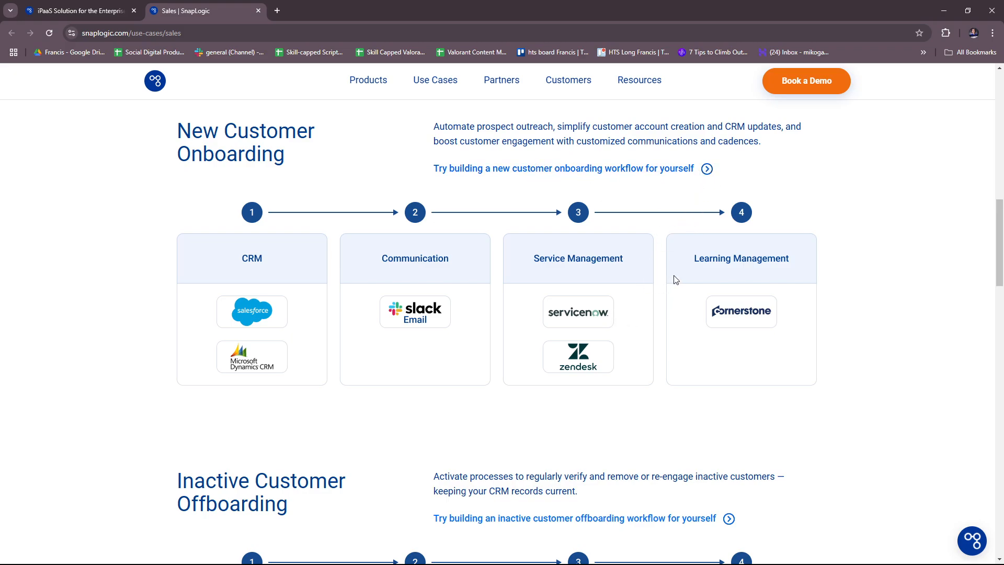
scroll(down, 3)
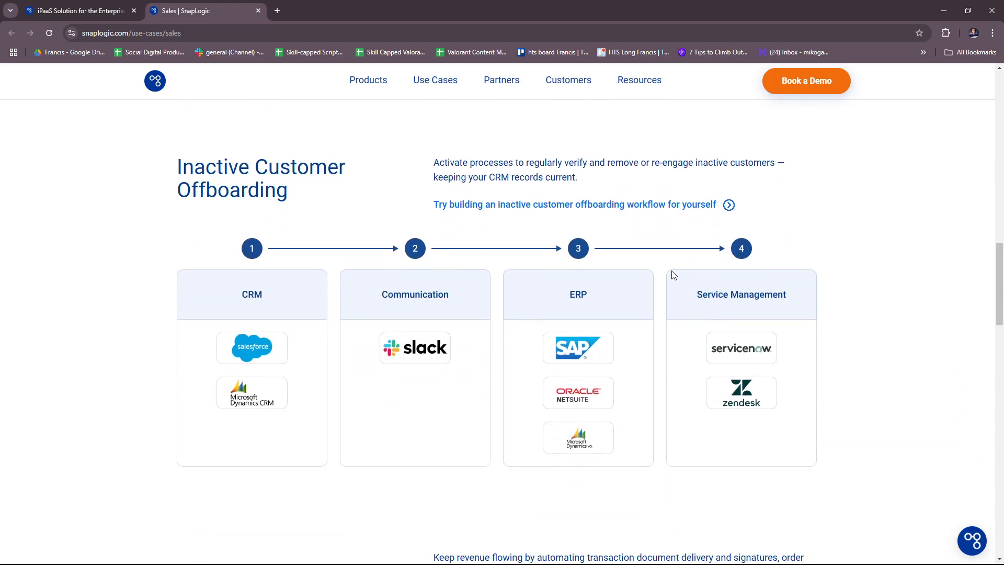
scroll(down, 3)
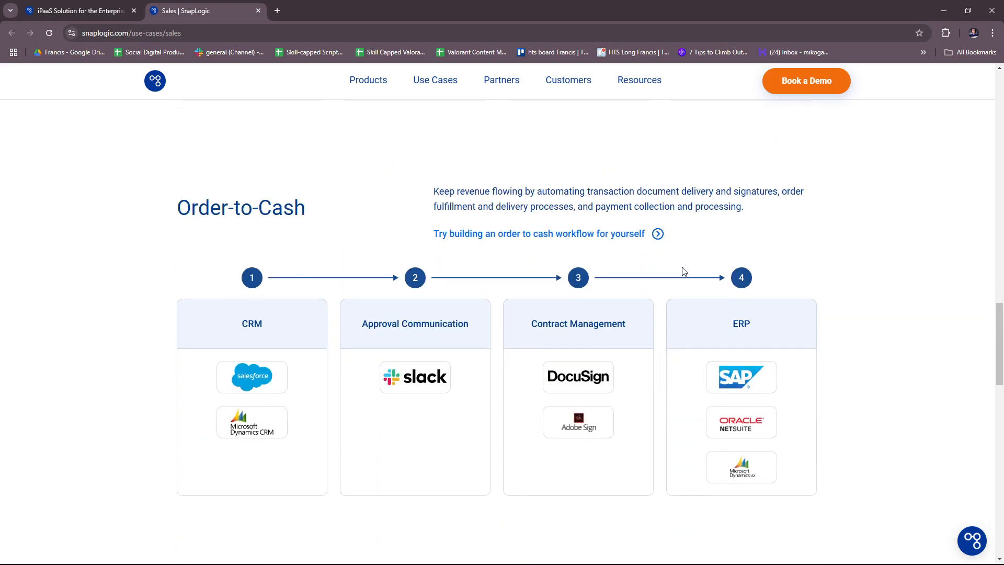
scroll(down, 3)
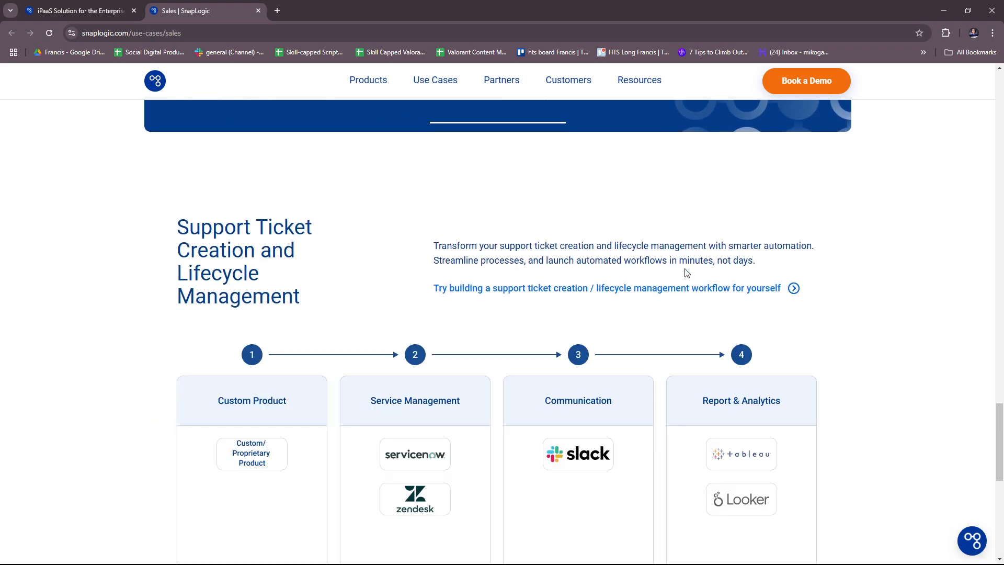
scroll(down, 3)
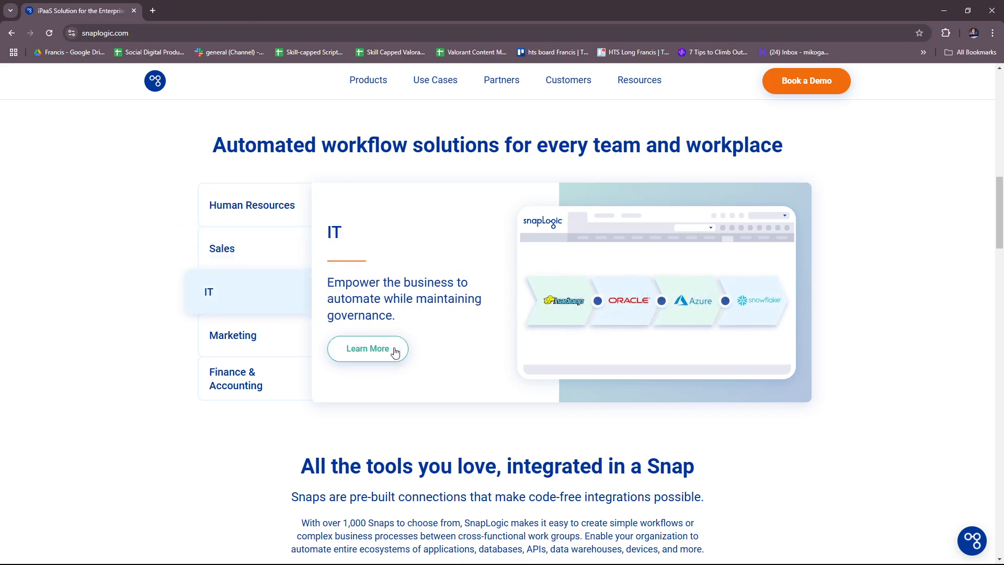
Open the IT use-case page and scroll through Data Warehouse Loading and Data Governance workflows.
click(367, 348)
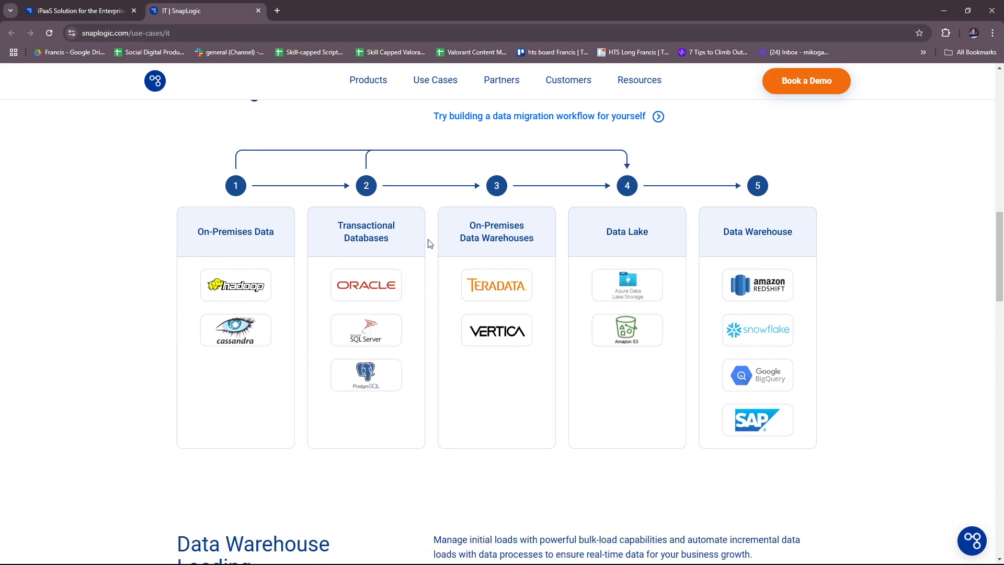
scroll(down, 3)
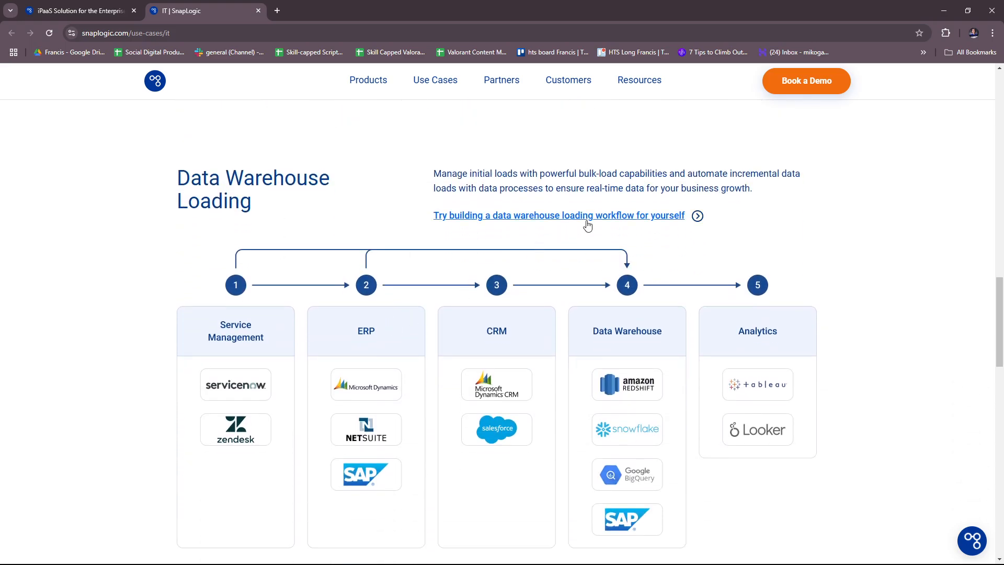
scroll(down, 3)
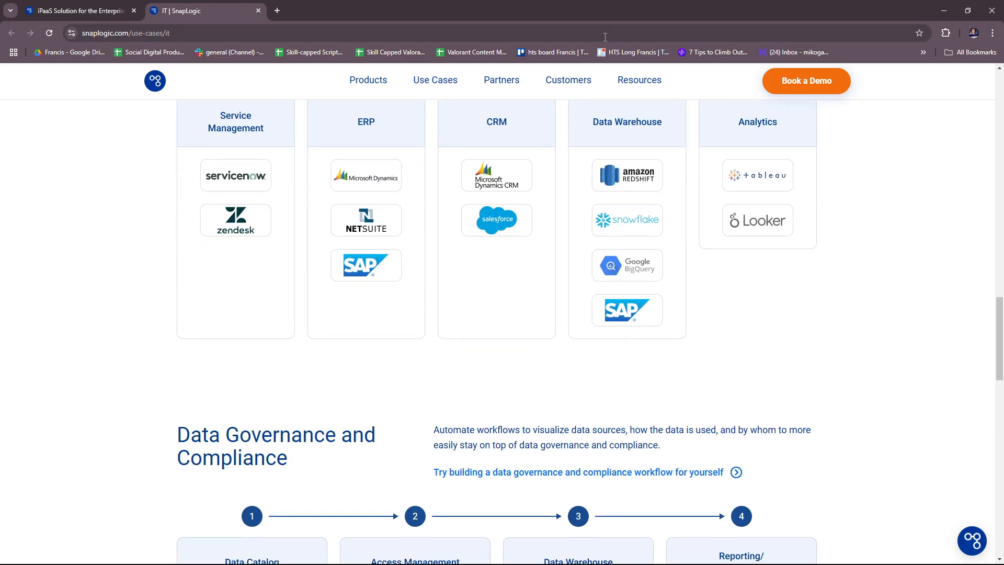
scroll(down, 3)
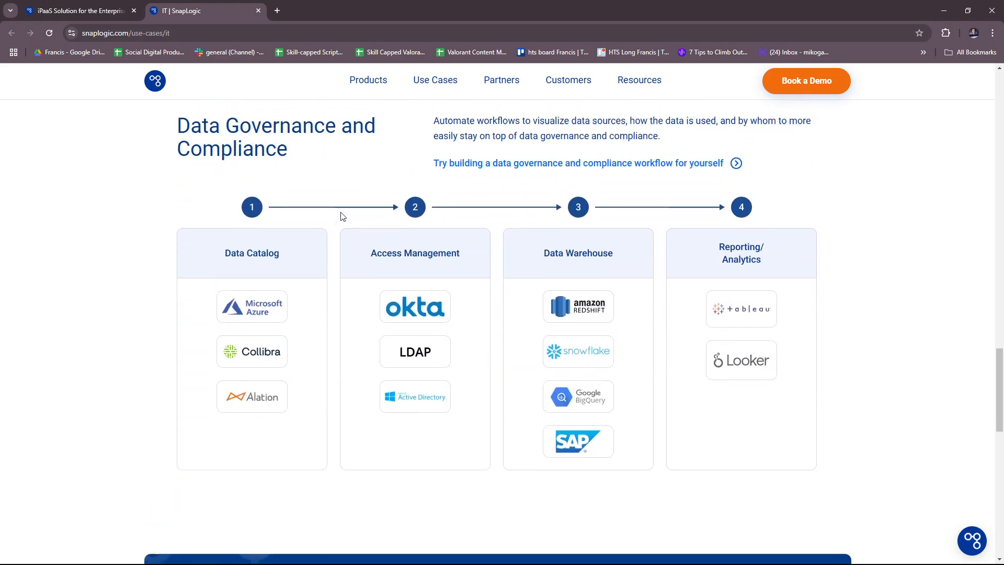
scroll(down, 3)
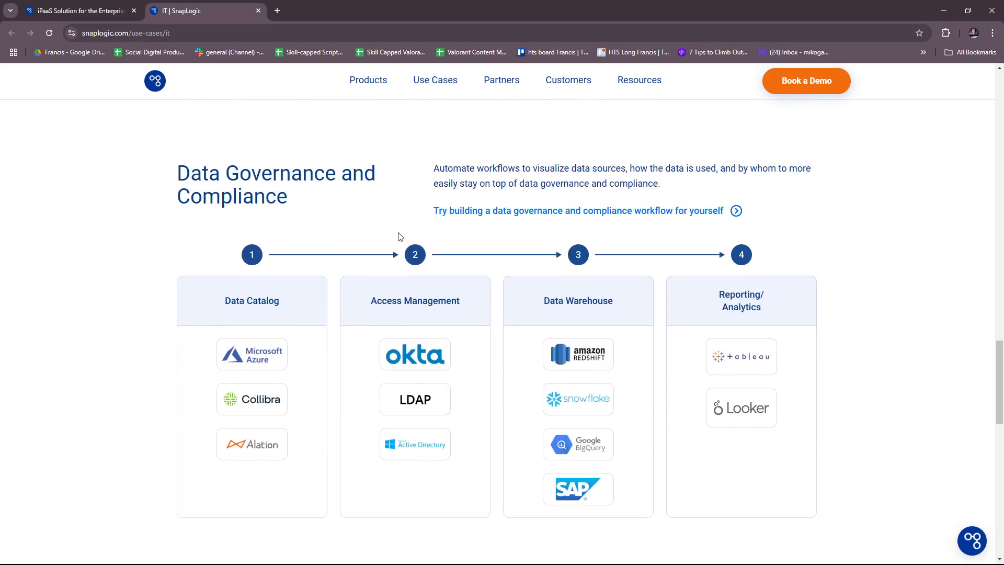
scroll(down, 3)
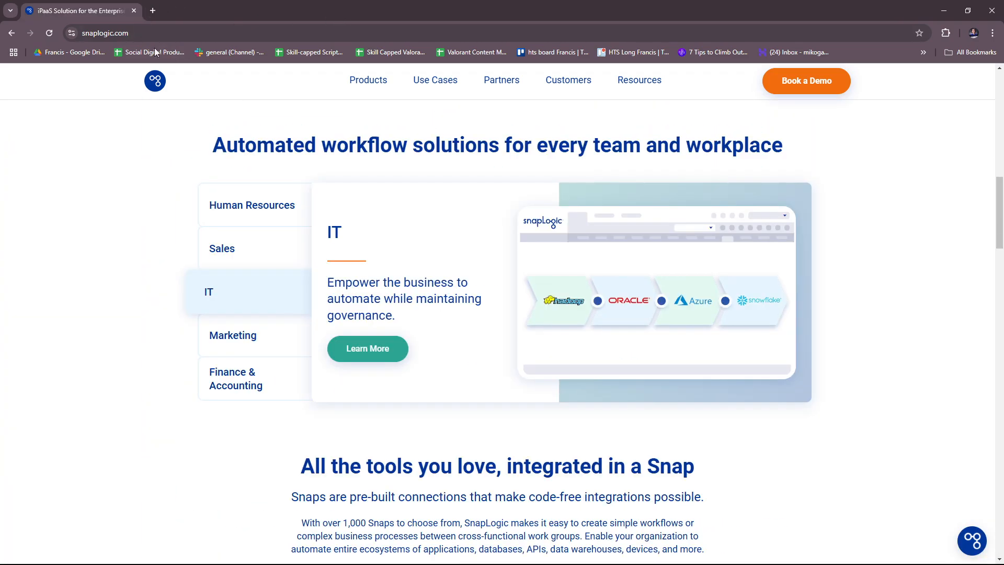
Open the Marketing use-case page and scroll through its workflows to Lead Categorization and Nurture.
click(232, 334)
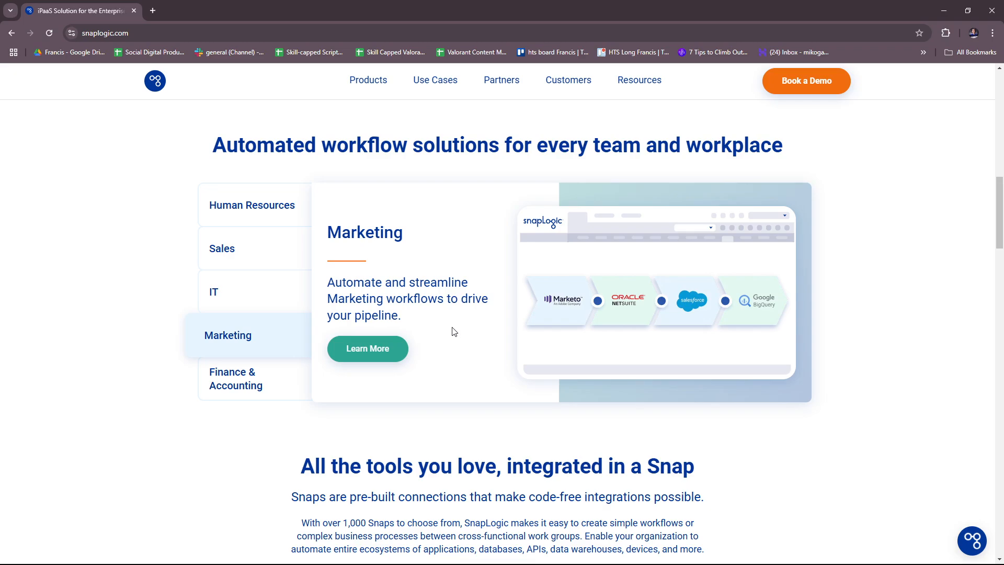
mouse_move(429, 365)
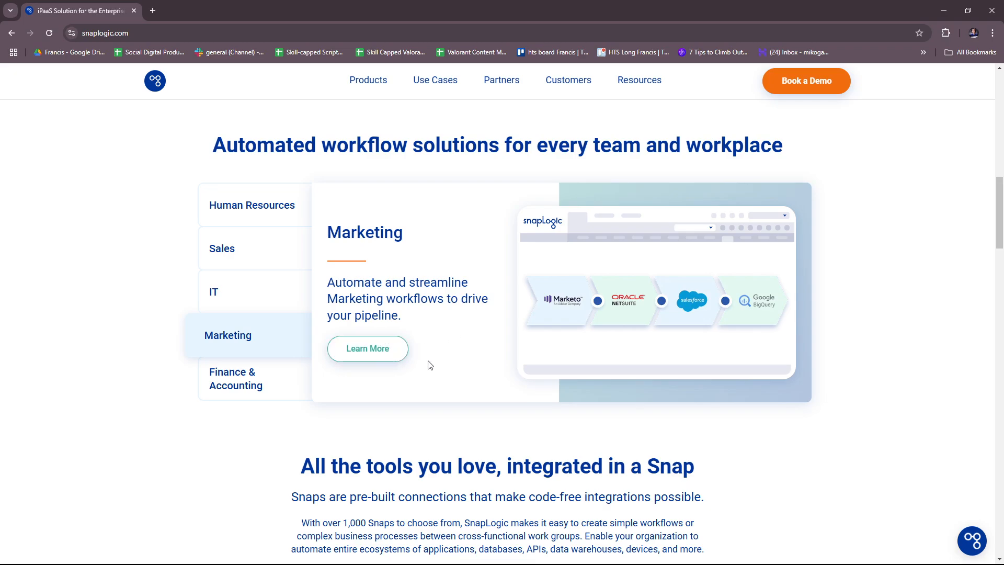
click(367, 348)
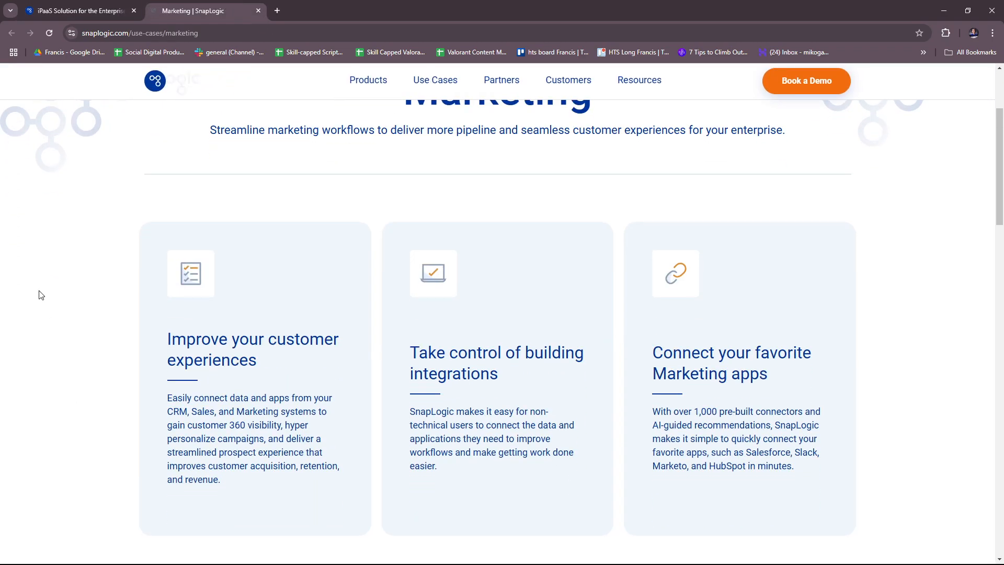
scroll(down, 3)
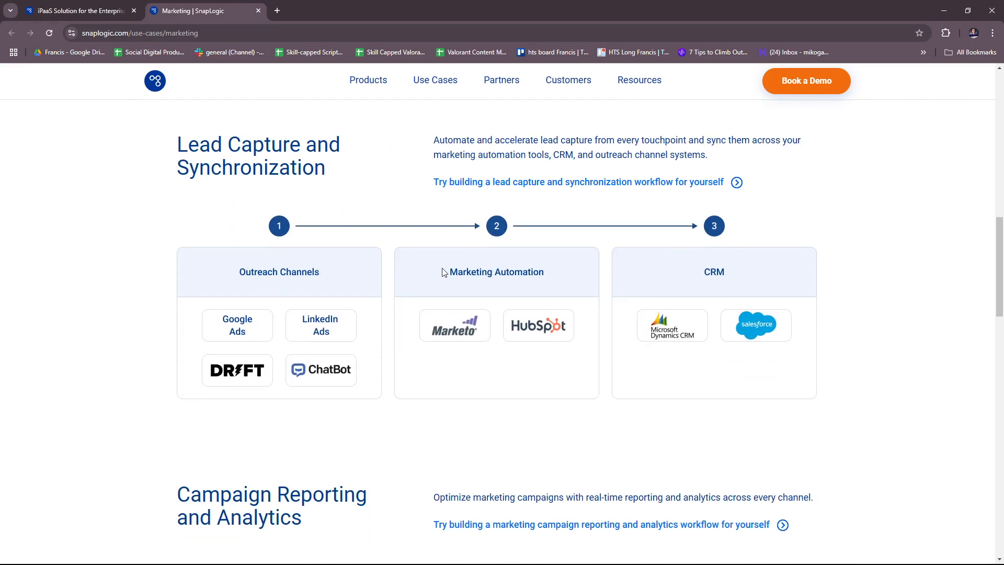
mouse_move(323, 320)
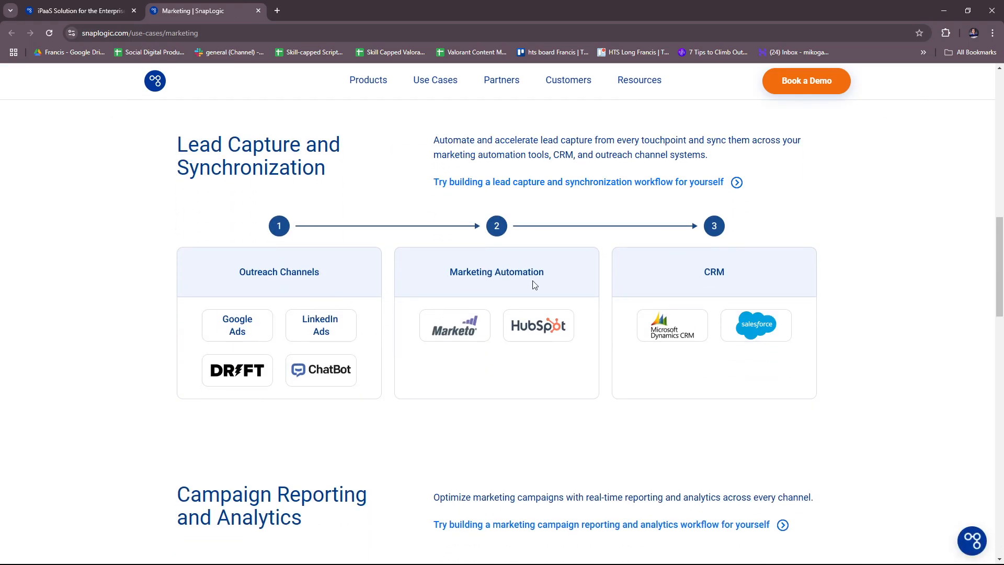
mouse_move(549, 310)
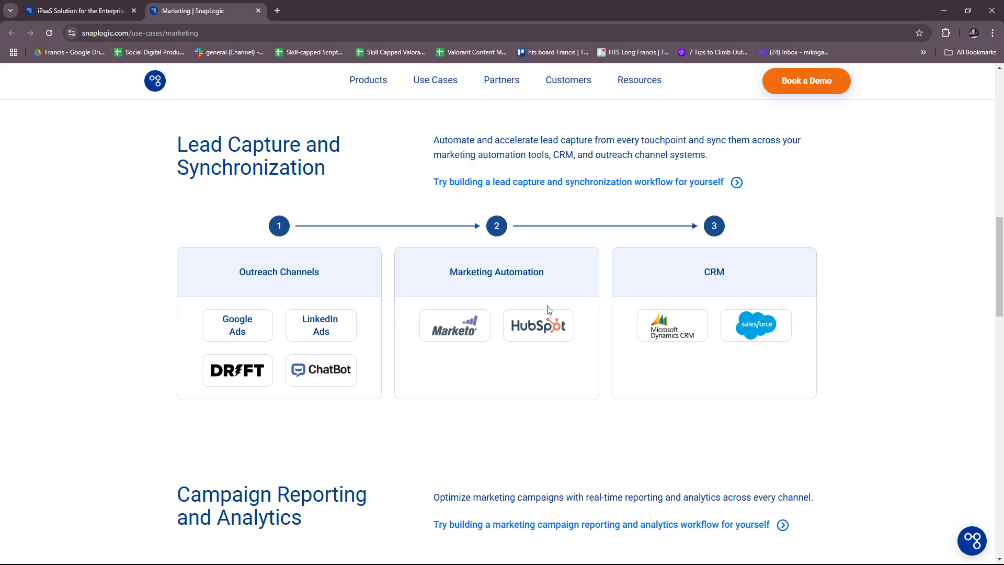
scroll(down, 3)
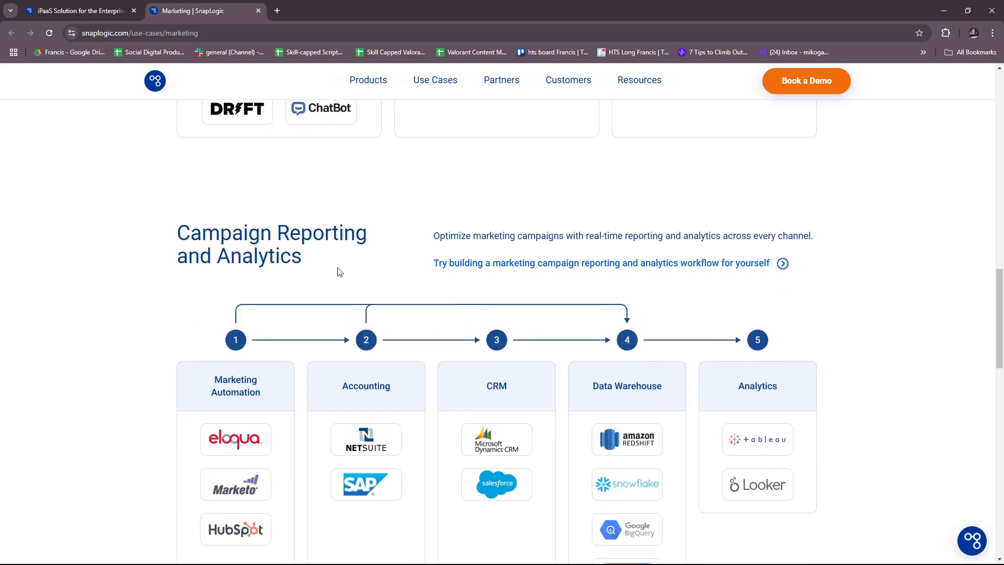
scroll(down, 3)
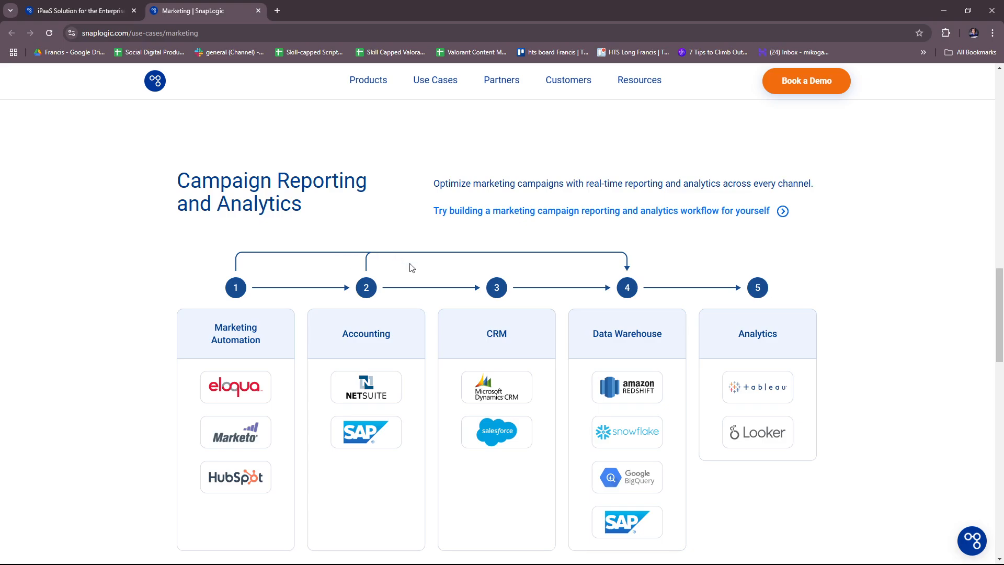
scroll(down, 3)
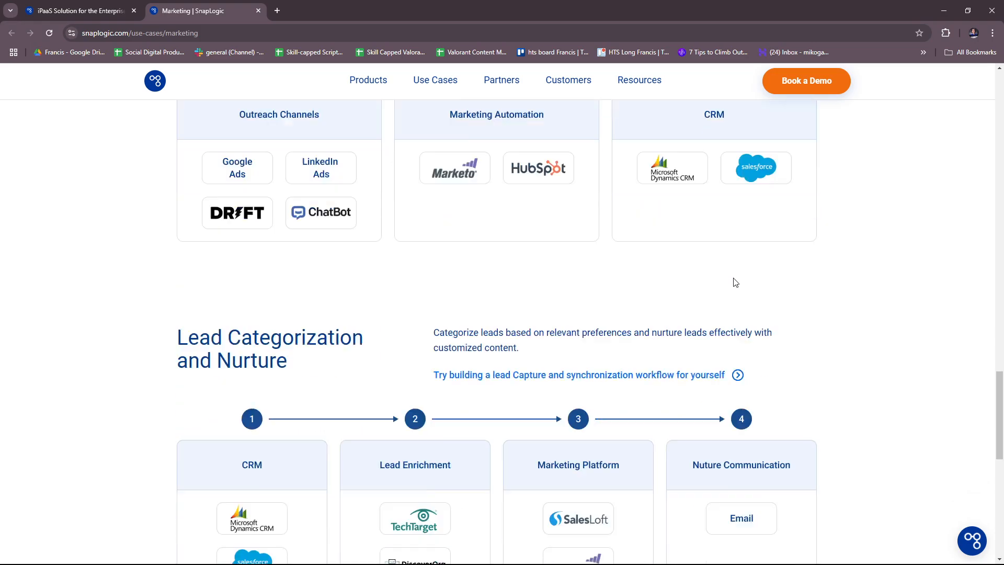
scroll(down, 3)
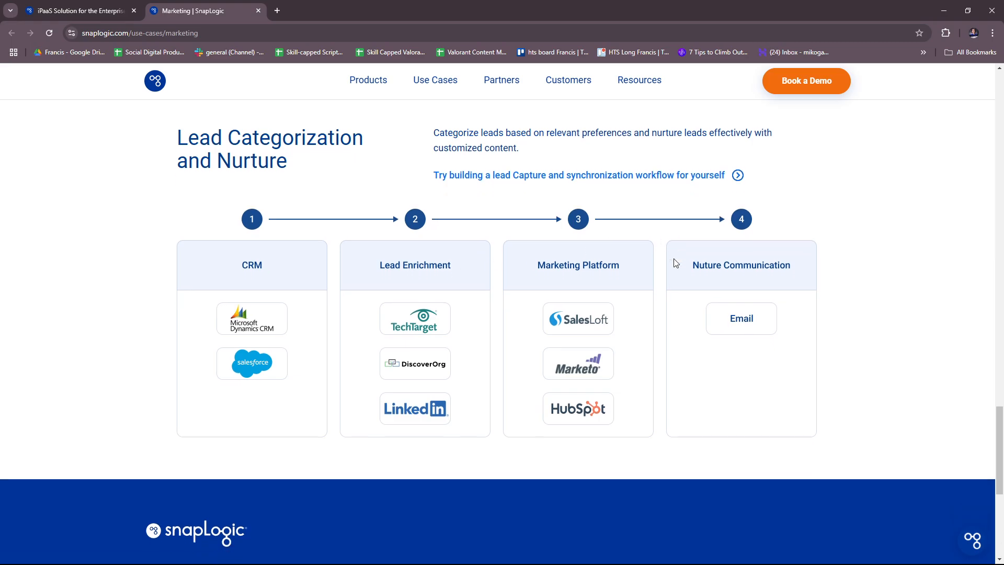
scroll(up, 3)
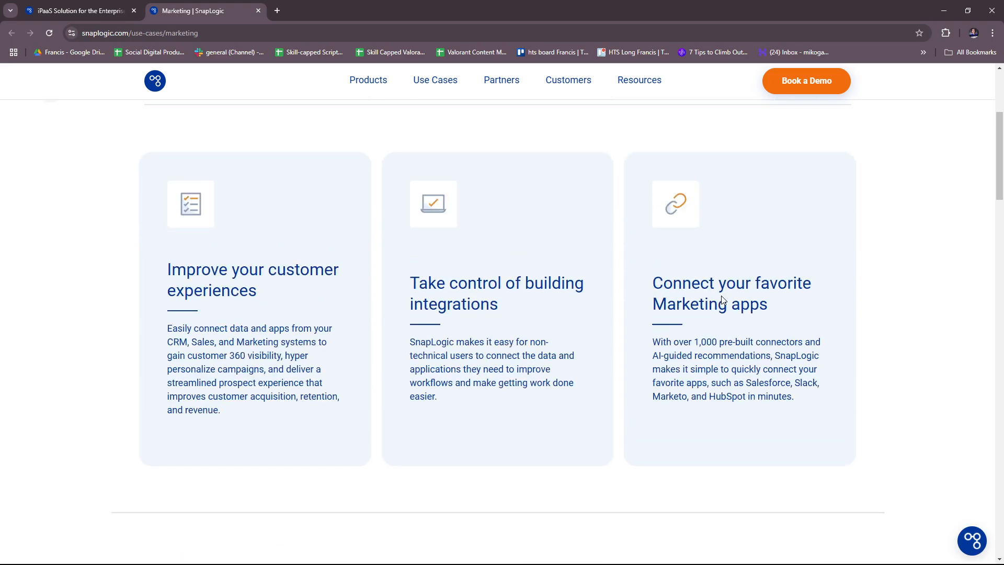
scroll(down, 3)
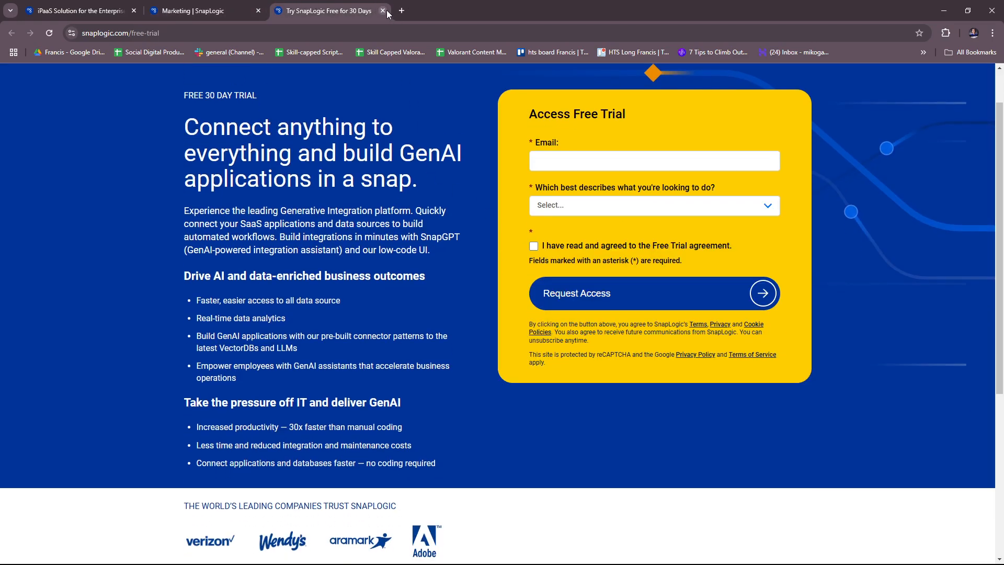
Close the free trial tab and open the Finance & Accounting use-case page.
click(383, 11)
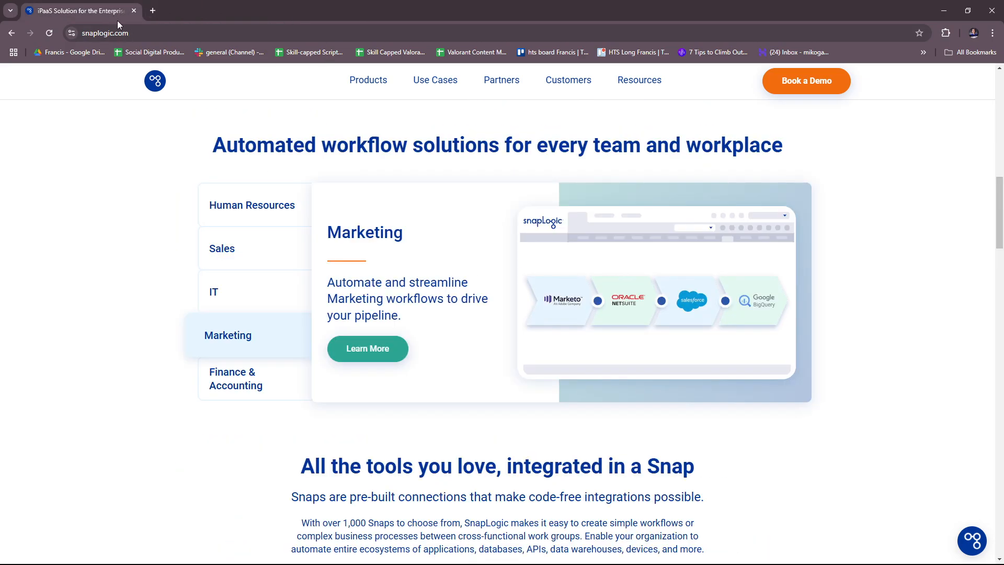
click(236, 379)
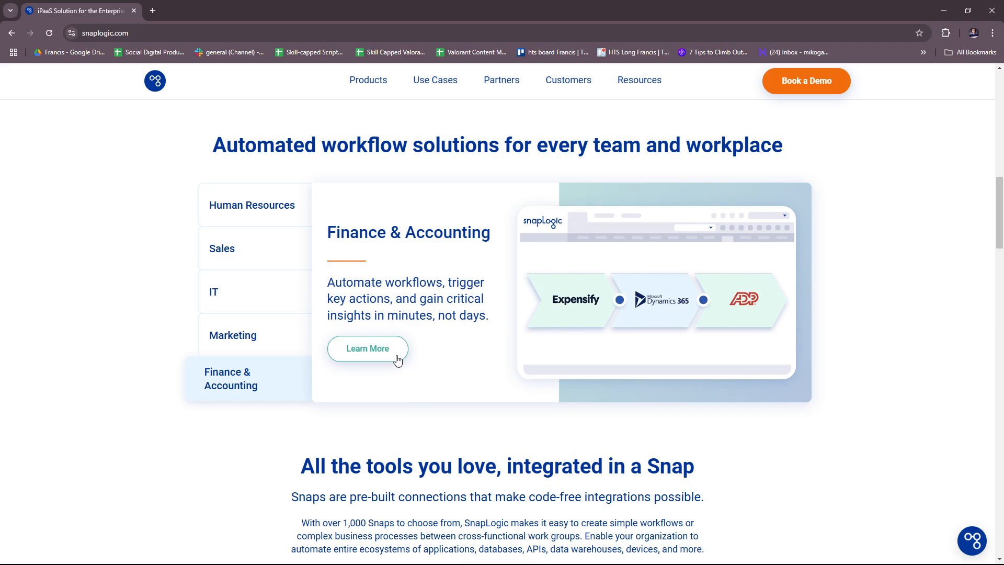
click(366, 348)
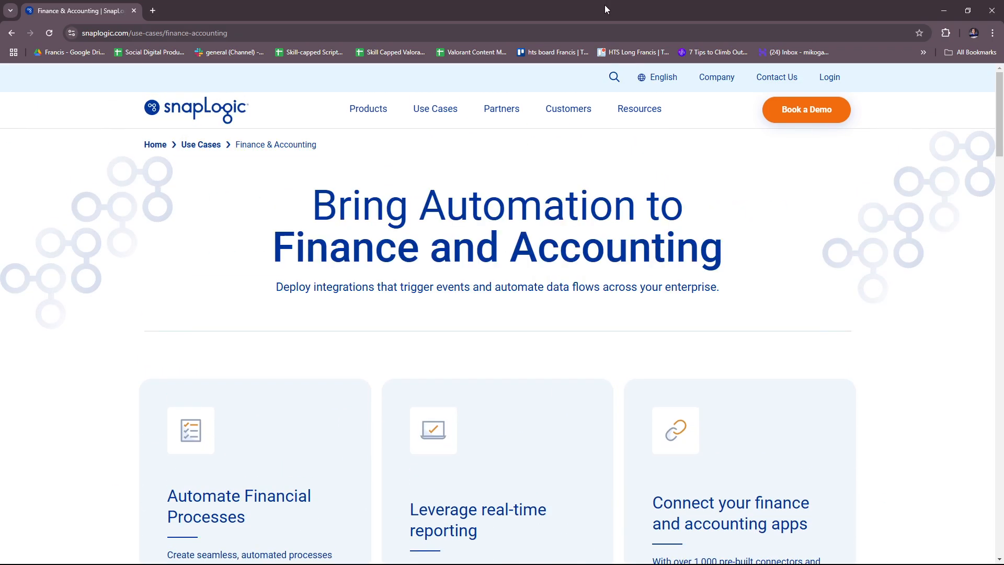
Dismiss the chat popup and scroll the Finance page through its workflows to Demand Forecasting.
scroll(down, 3)
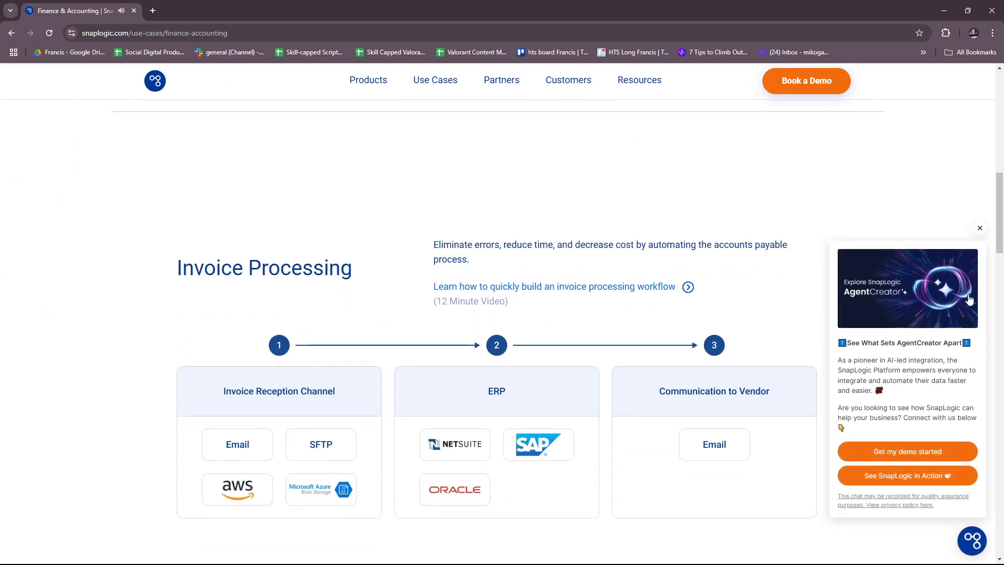
click(978, 228)
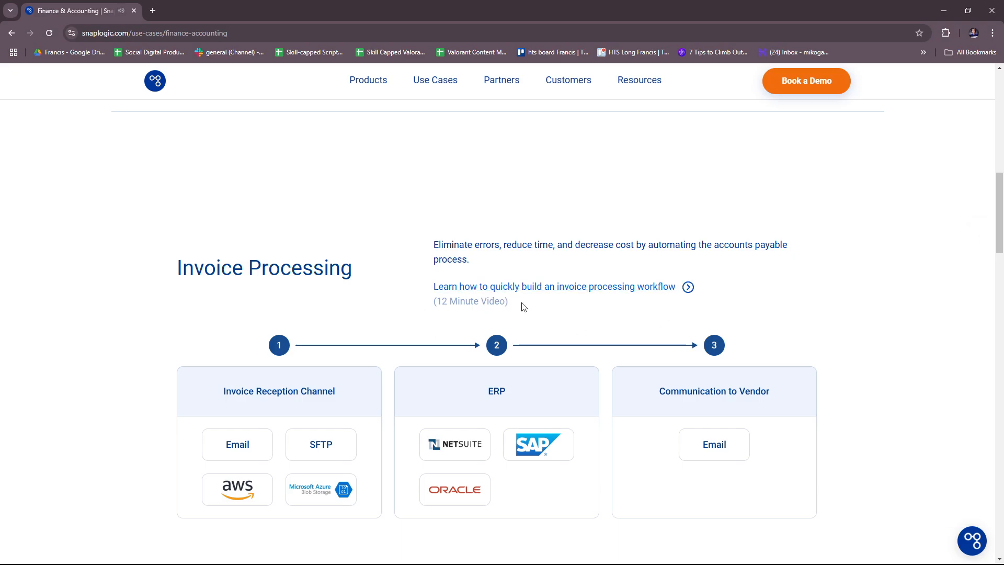
scroll(down, 3)
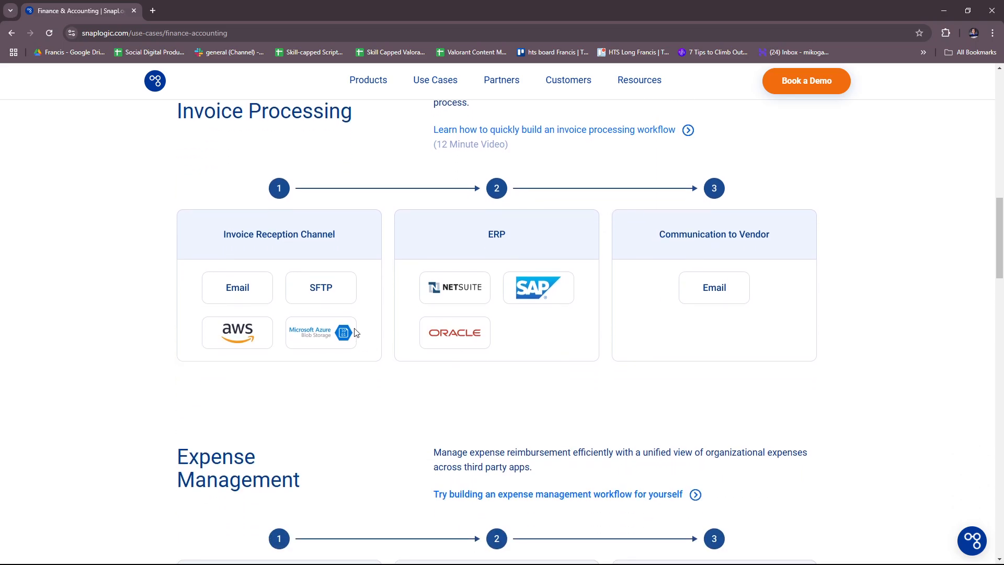
mouse_move(307, 244)
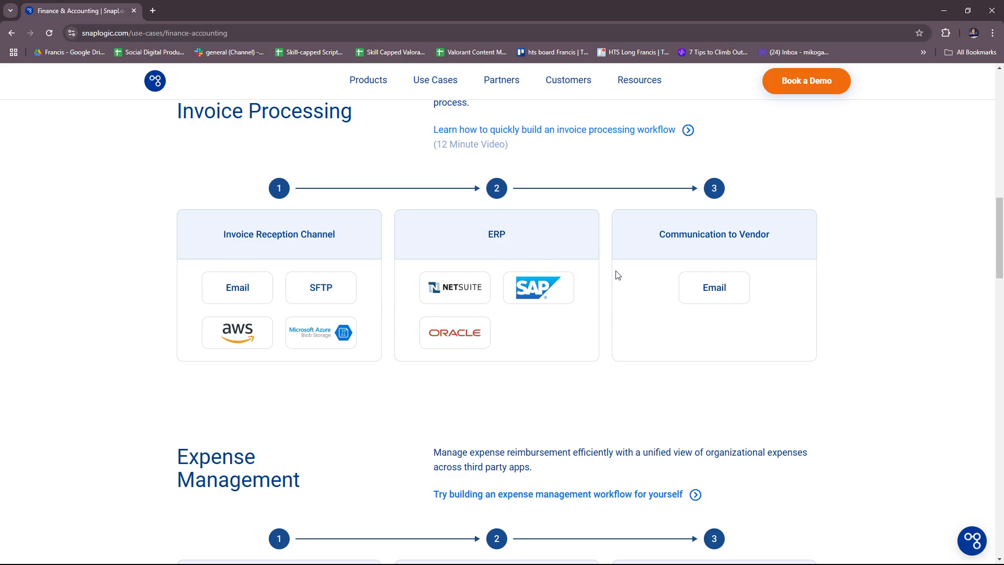
mouse_move(742, 258)
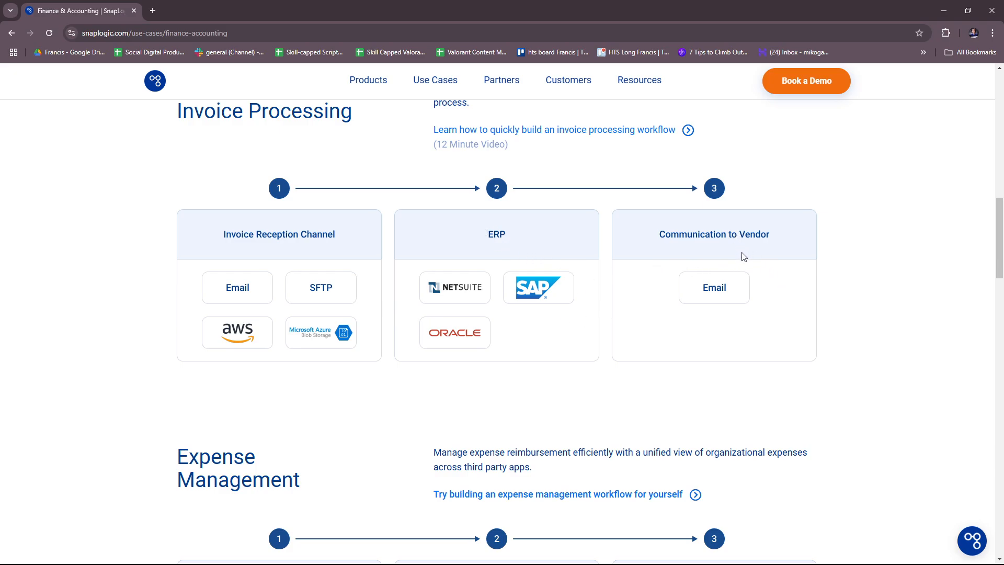
scroll(down, 3)
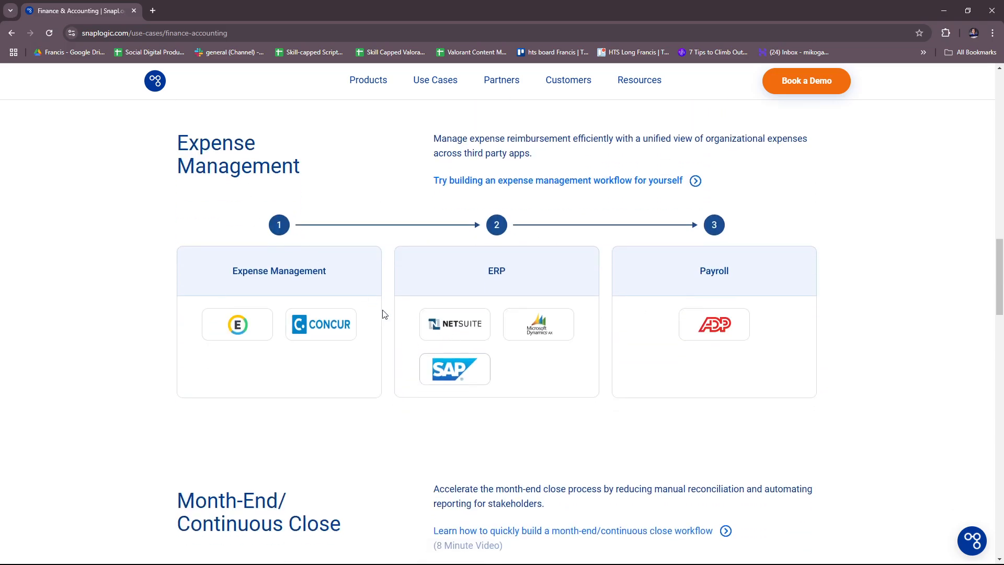
scroll(down, 3)
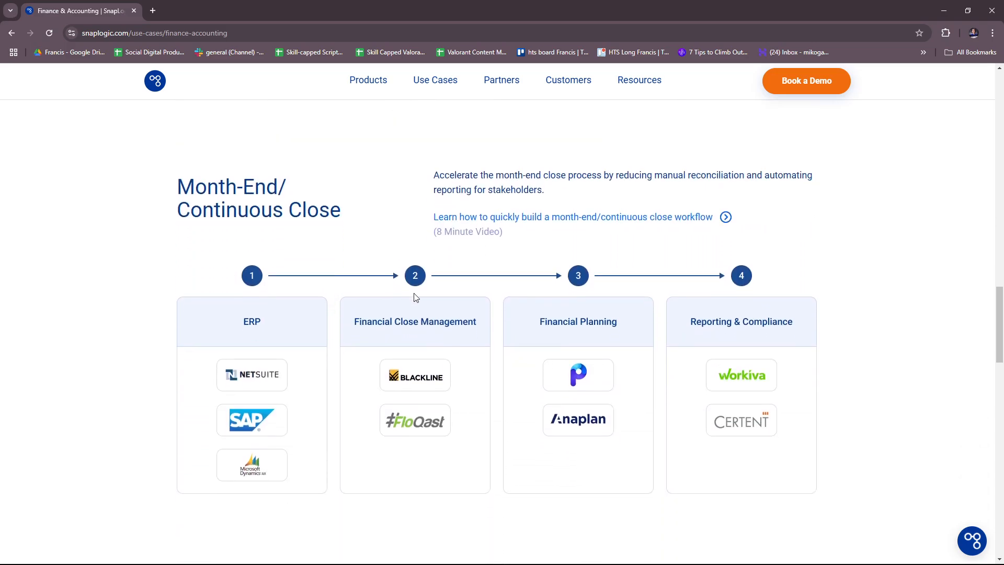
scroll(down, 3)
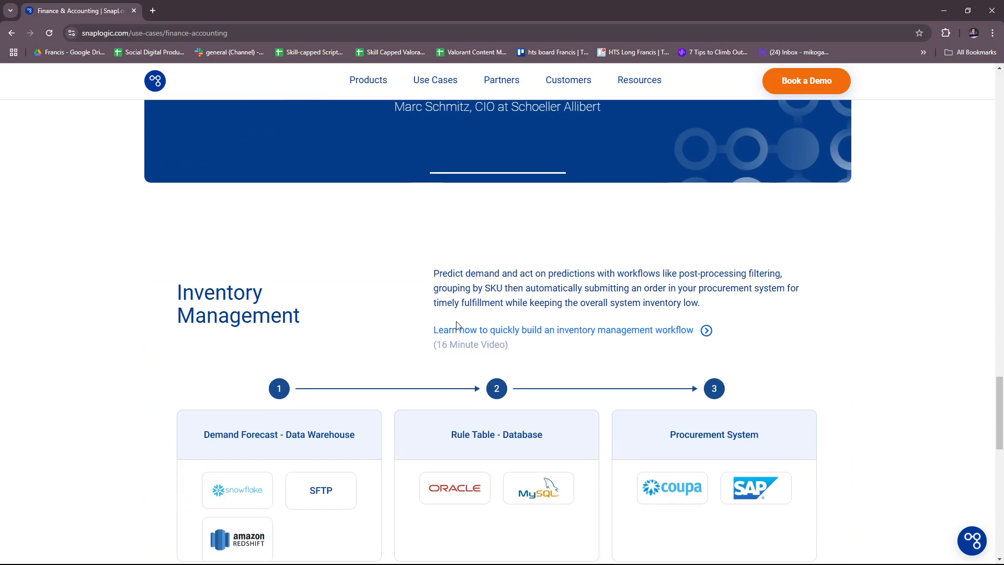
scroll(down, 3)
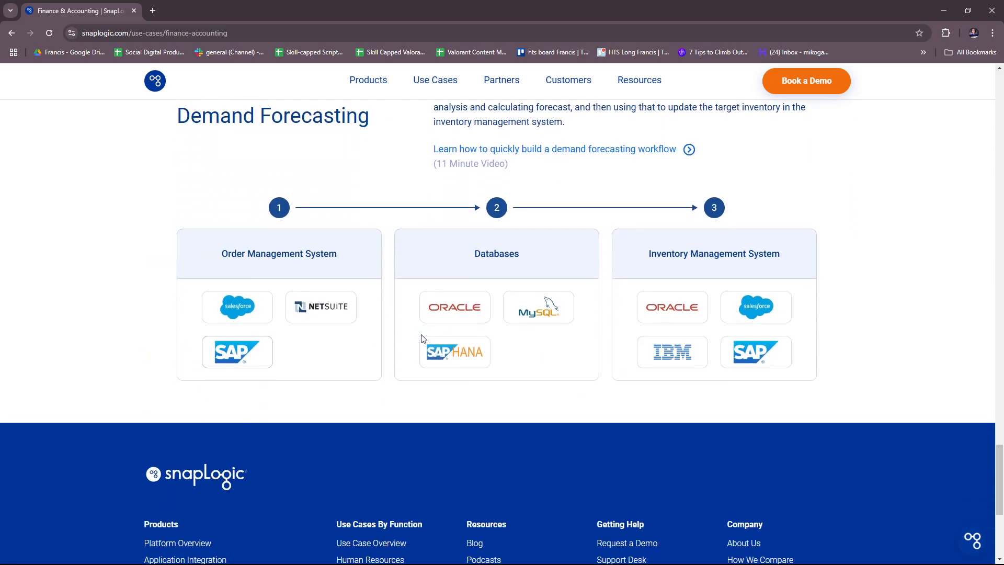
scroll(down, 3)
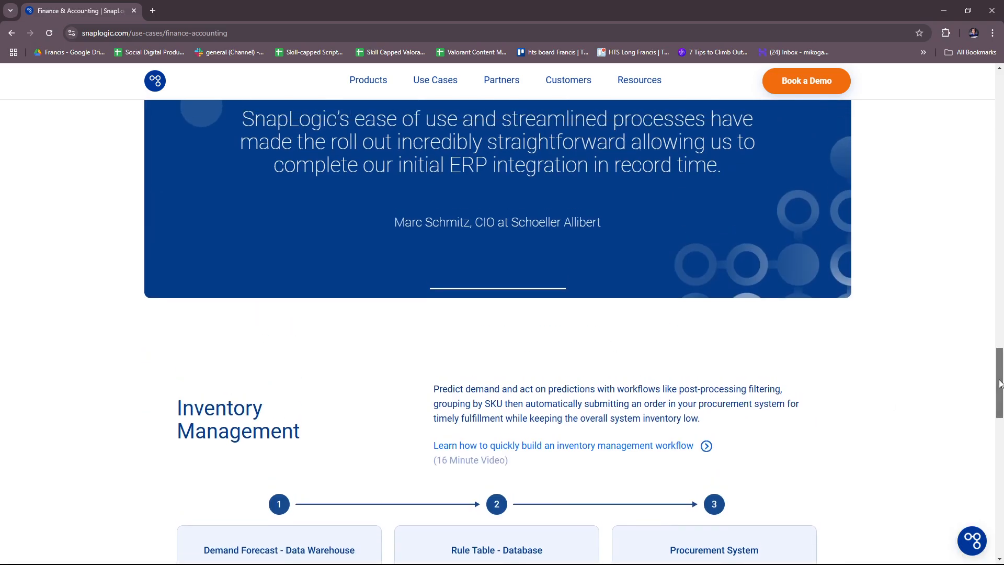
scroll(up, 3)
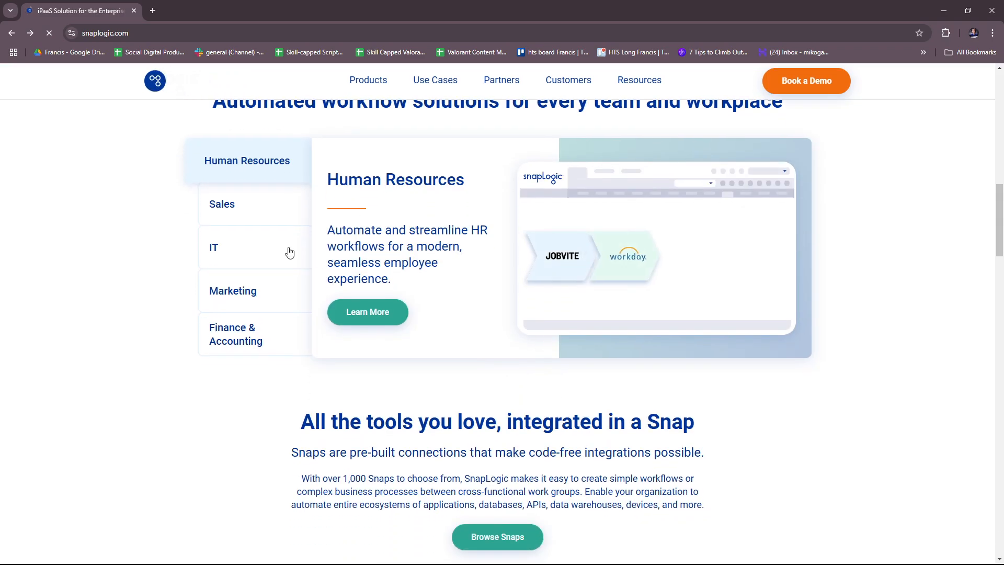
View the Marketing and Sales workflow summaries, then scroll down to the Snaps connector grid.
click(232, 289)
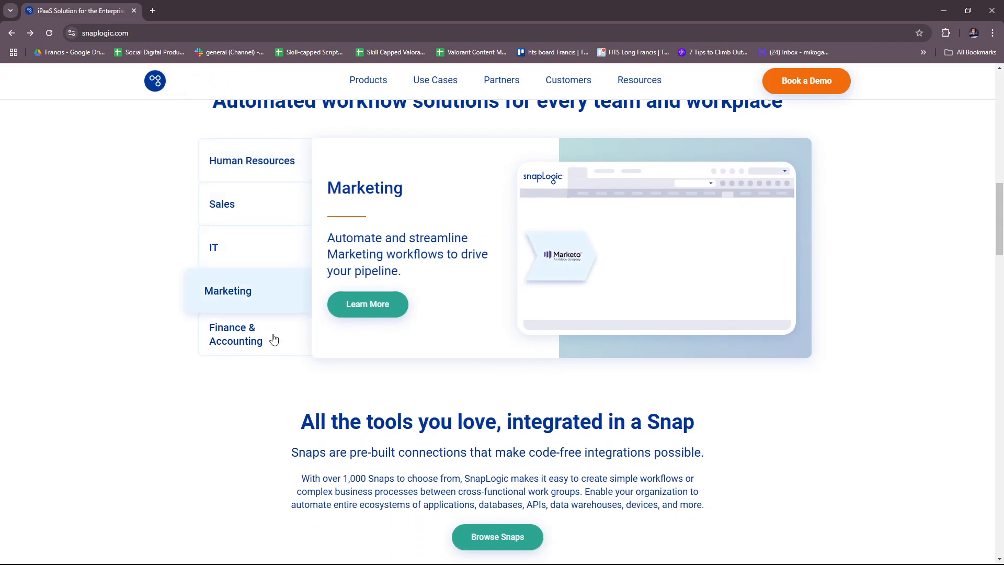
click(222, 204)
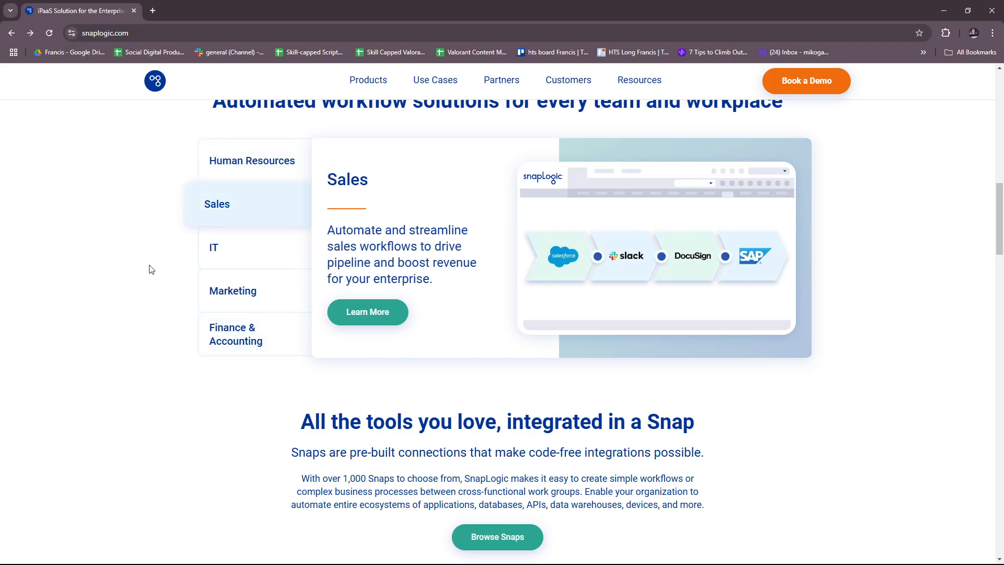
scroll(down, 3)
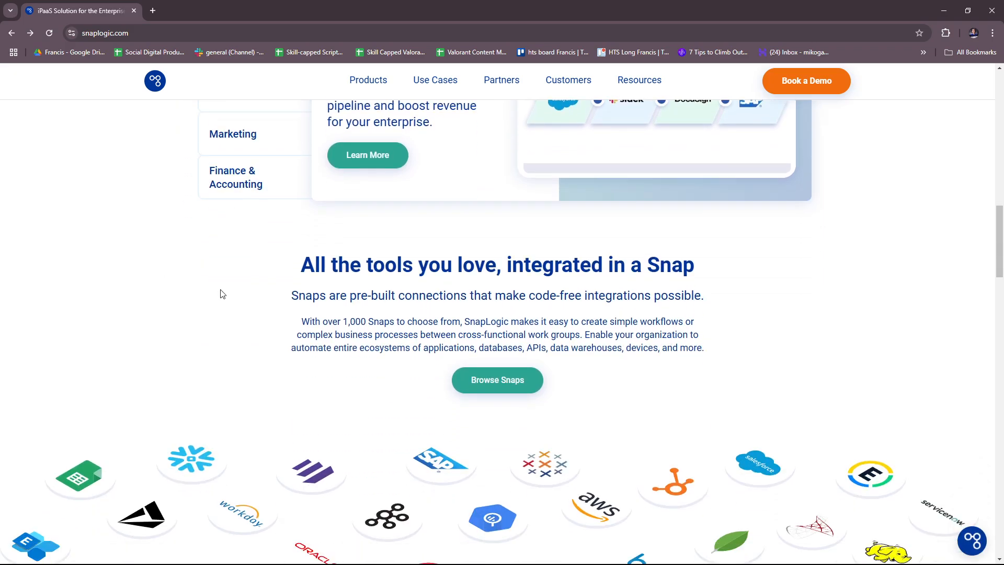
scroll(down, 3)
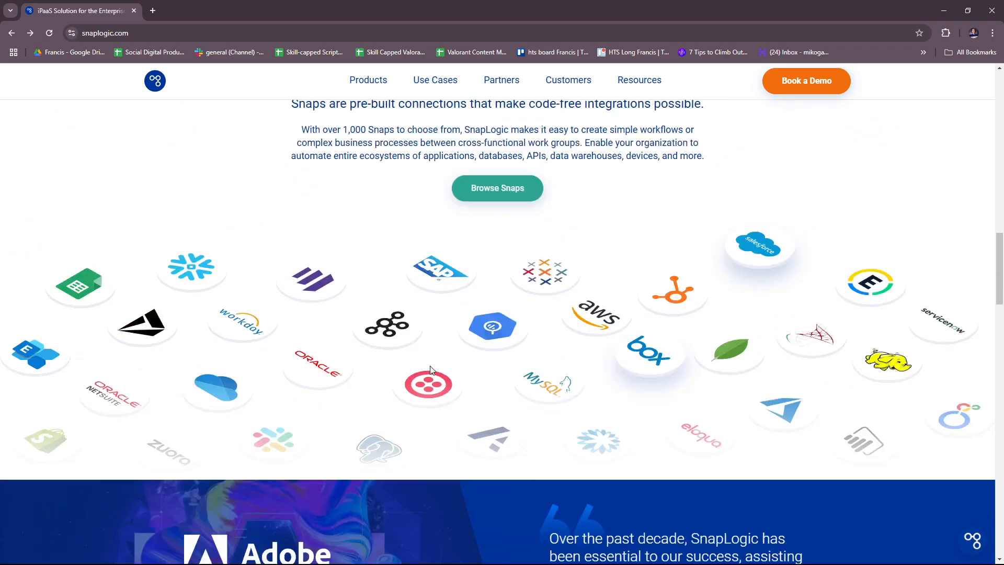